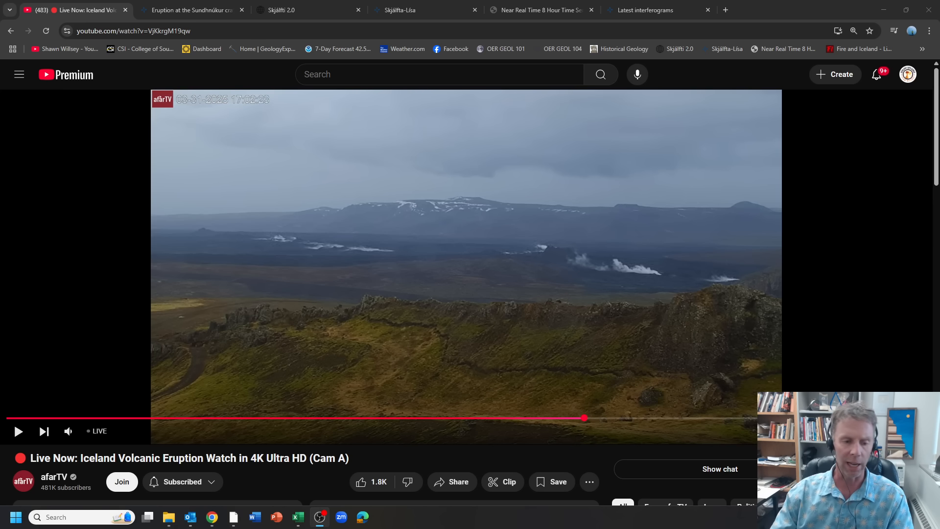
pyautogui.moveTo(844, 303)
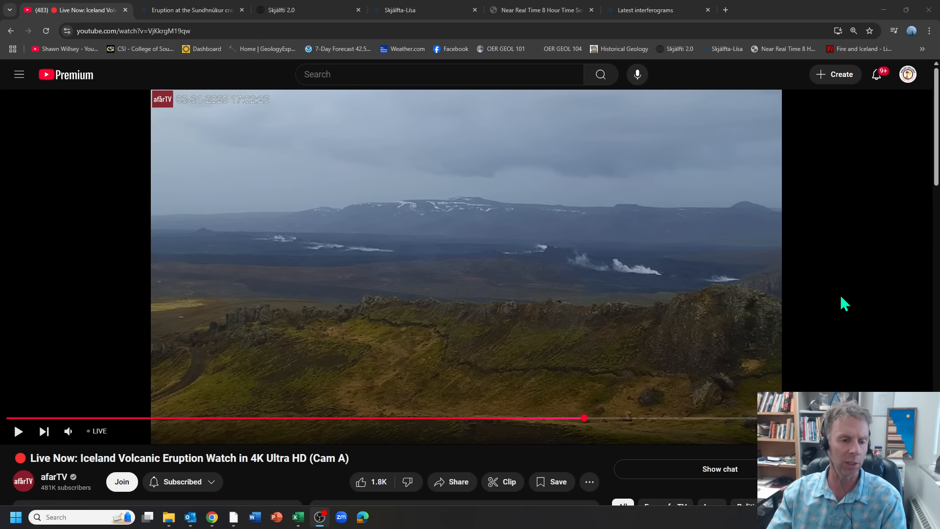
pyautogui.moveTo(585, 419)
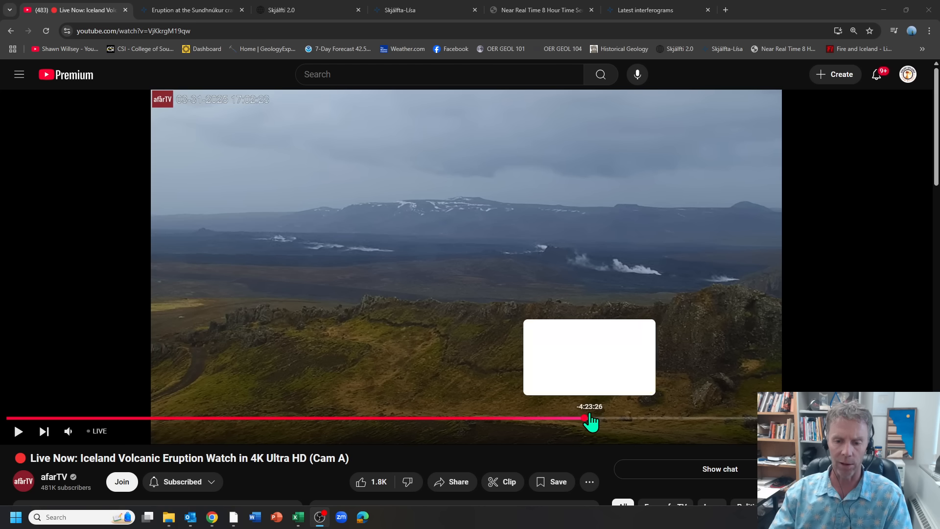
# Rewind the Iceland eruption livestream to an earlier daylight moment with steam over the lava field
pyautogui.moveTo(584, 418); pyautogui.dragTo(713, 417)
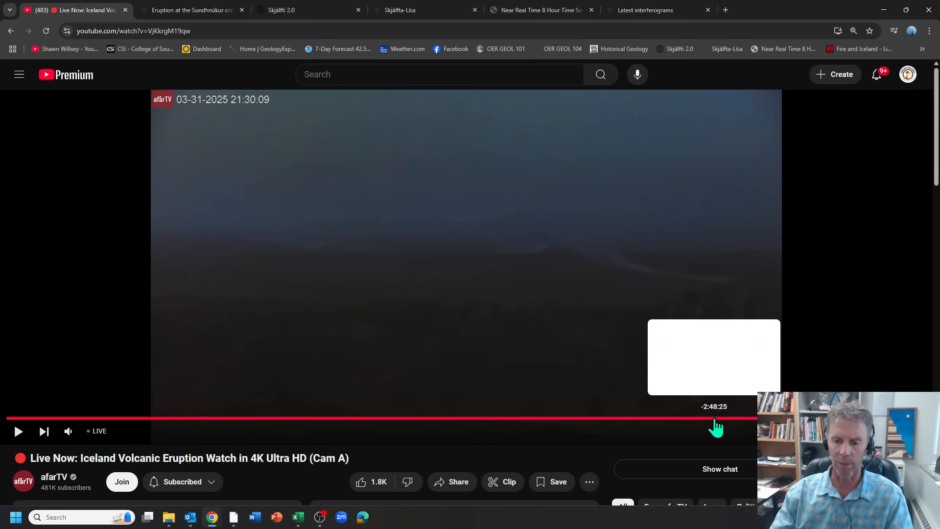
pyautogui.moveTo(717, 418); pyautogui.dragTo(671, 418)
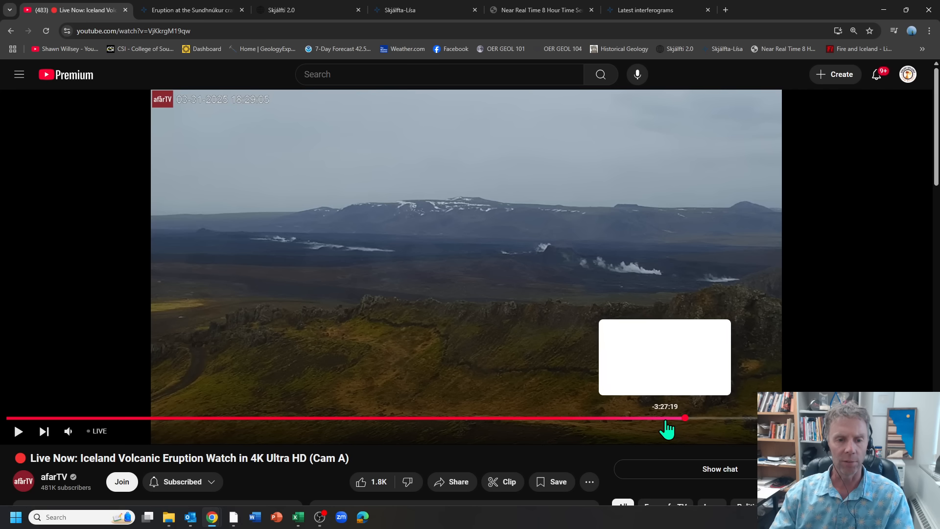
pyautogui.moveTo(368, 246)
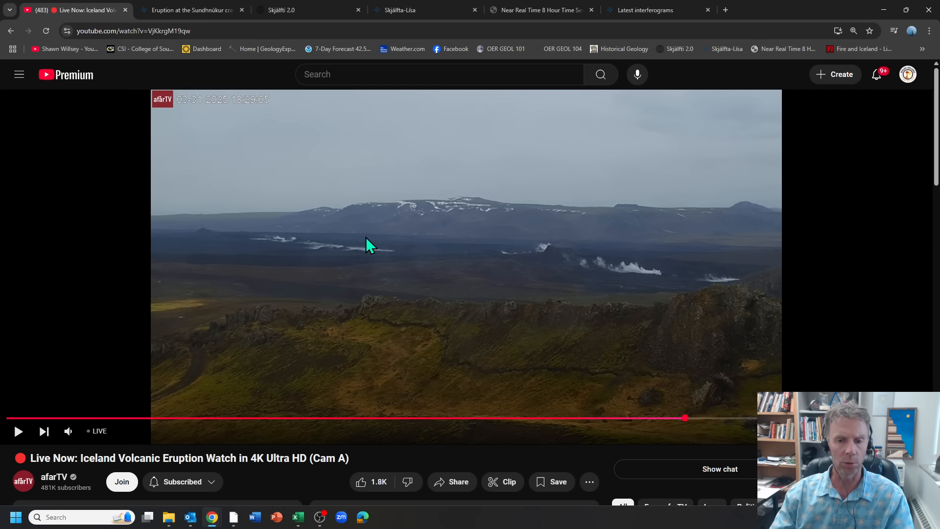
pyautogui.moveTo(712, 286)
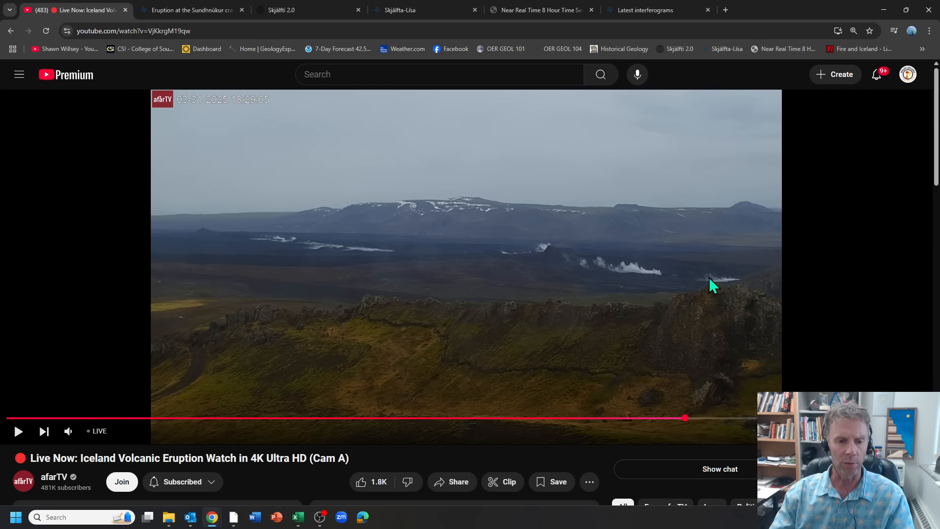
pyautogui.moveTo(425, 248)
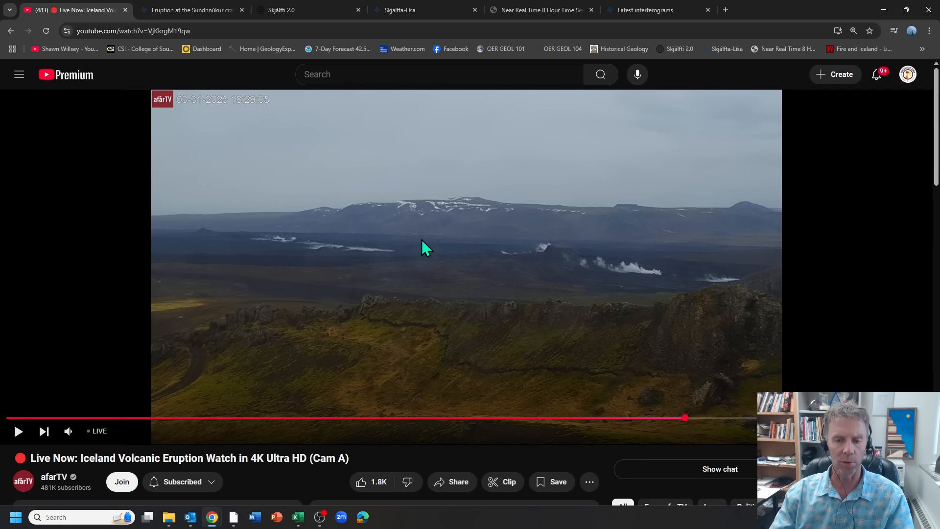
pyautogui.moveTo(354, 251)
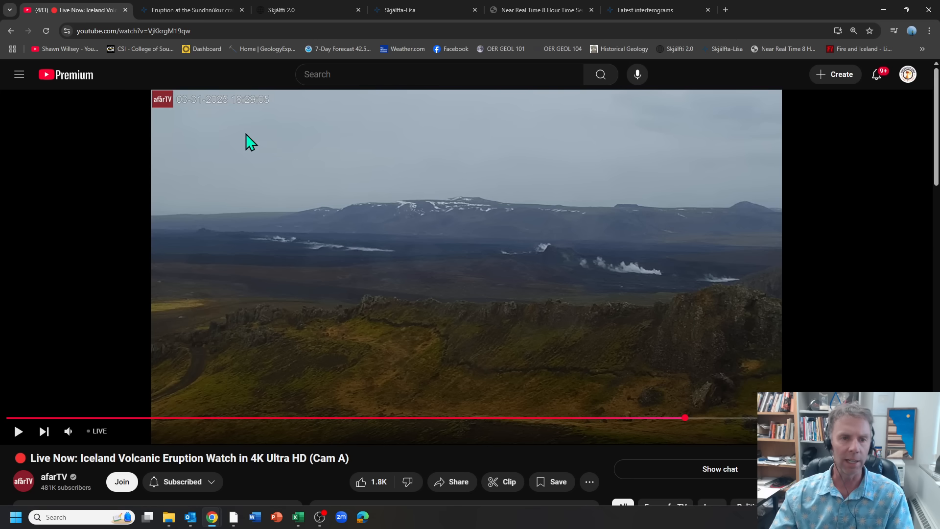
# Show the Sundhnúkur eruption article zoomed in and scrolled to its key bullet points
pyautogui.click(192, 10)
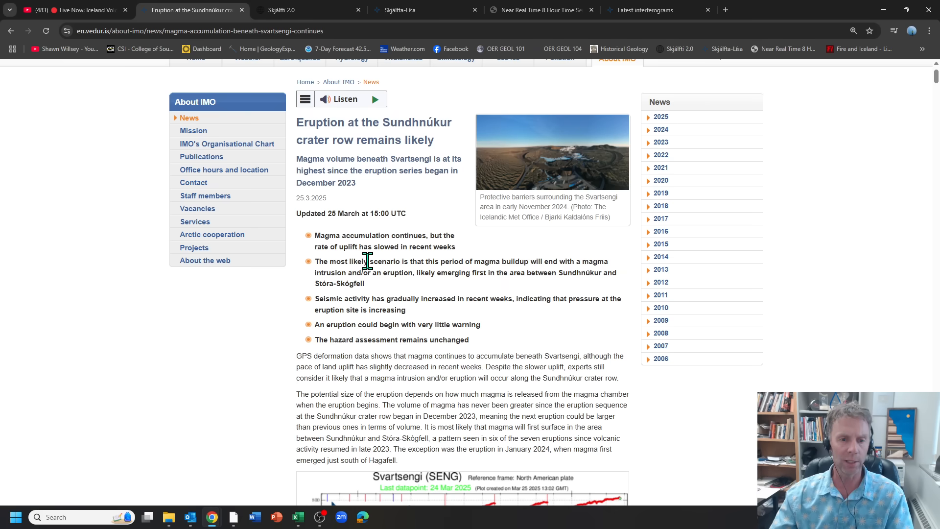
pyautogui.press('ctrl+plus')
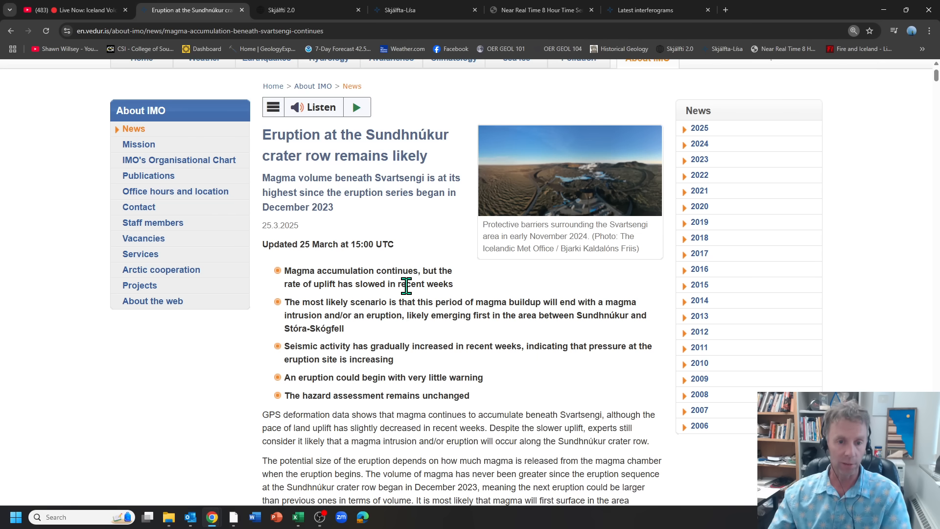
pyautogui.scroll(-3)
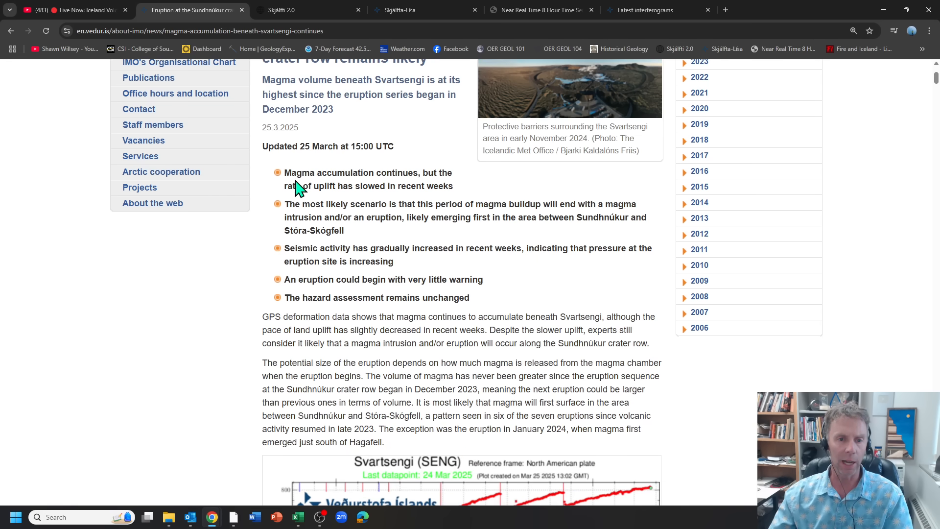
pyautogui.moveTo(419, 187)
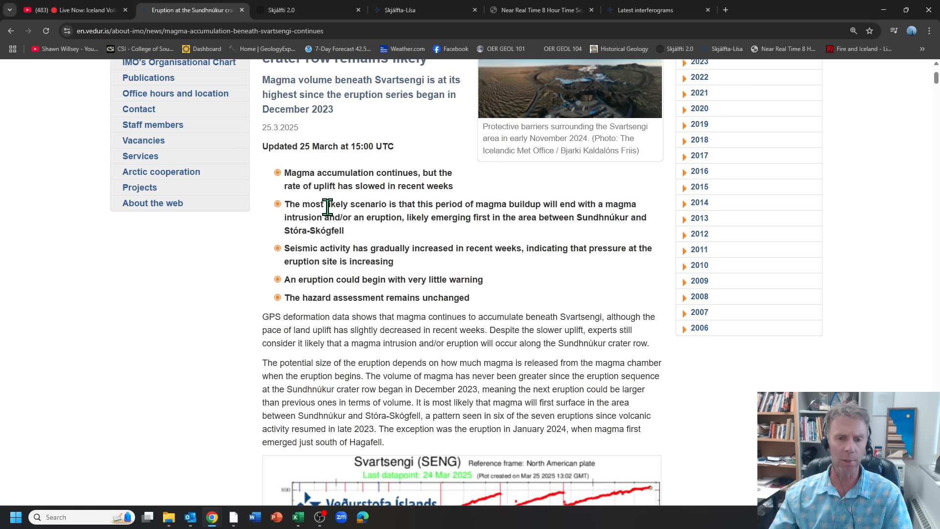
pyautogui.moveTo(360, 219)
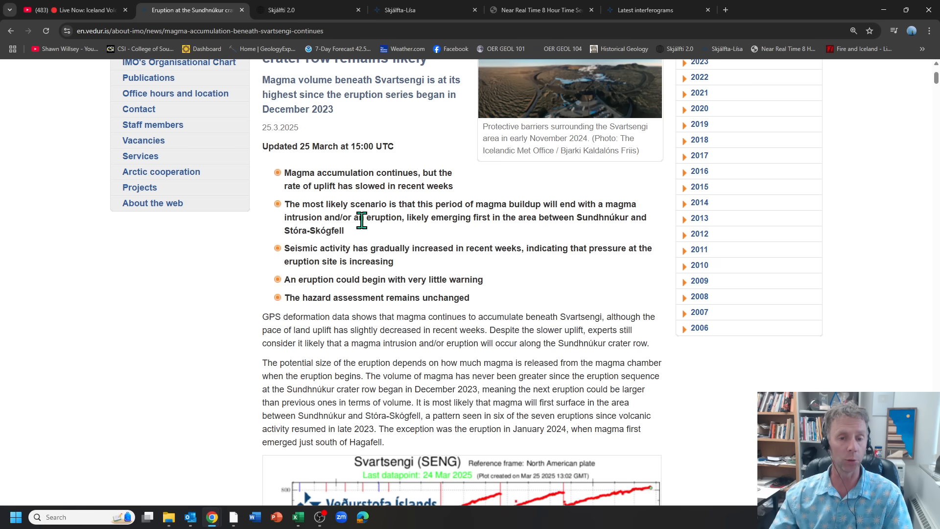
pyautogui.moveTo(368, 241)
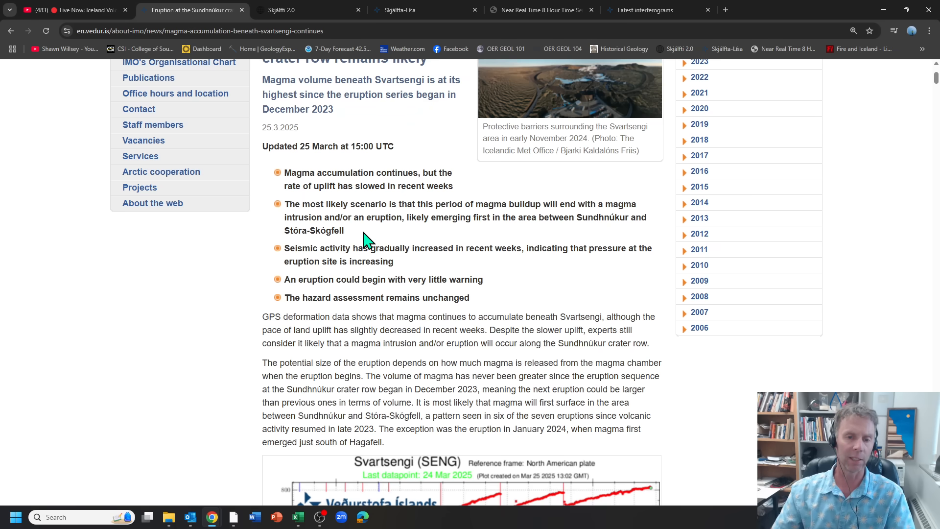
pyautogui.moveTo(470, 221)
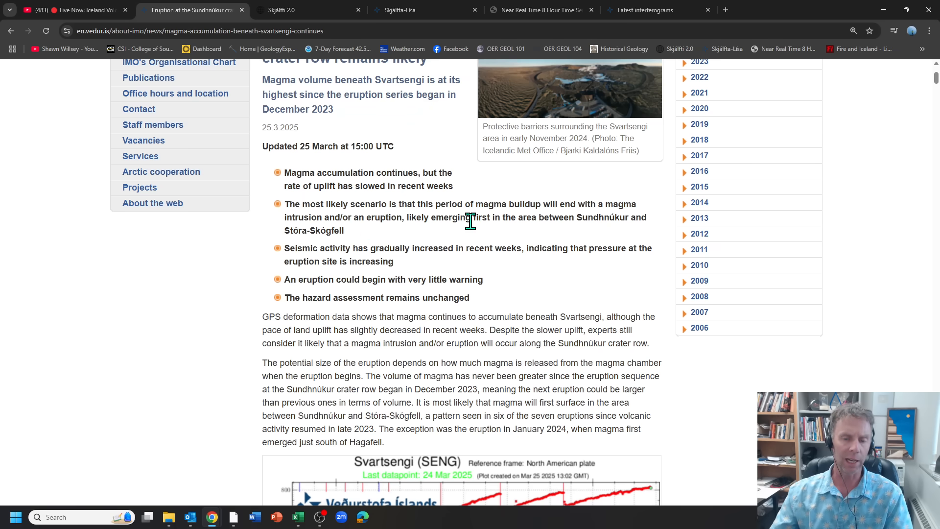
pyautogui.moveTo(325, 232)
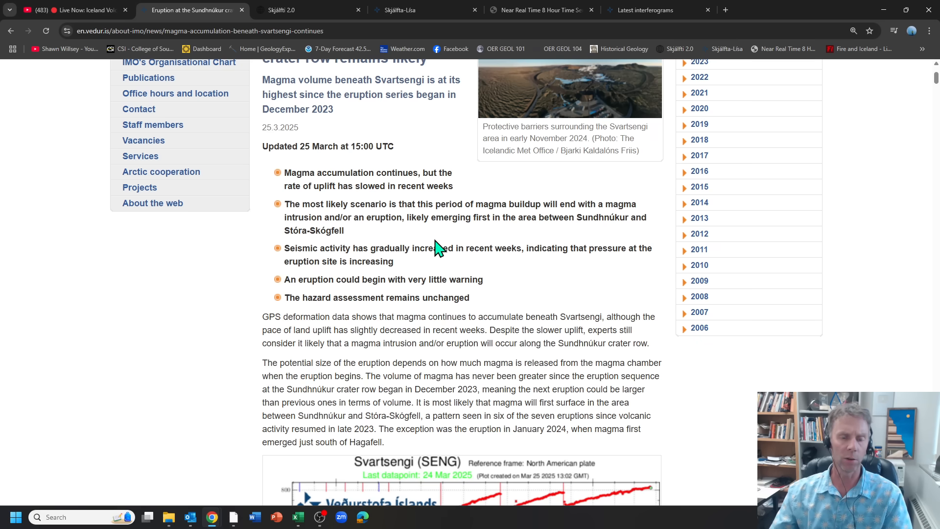
pyautogui.moveTo(430, 246)
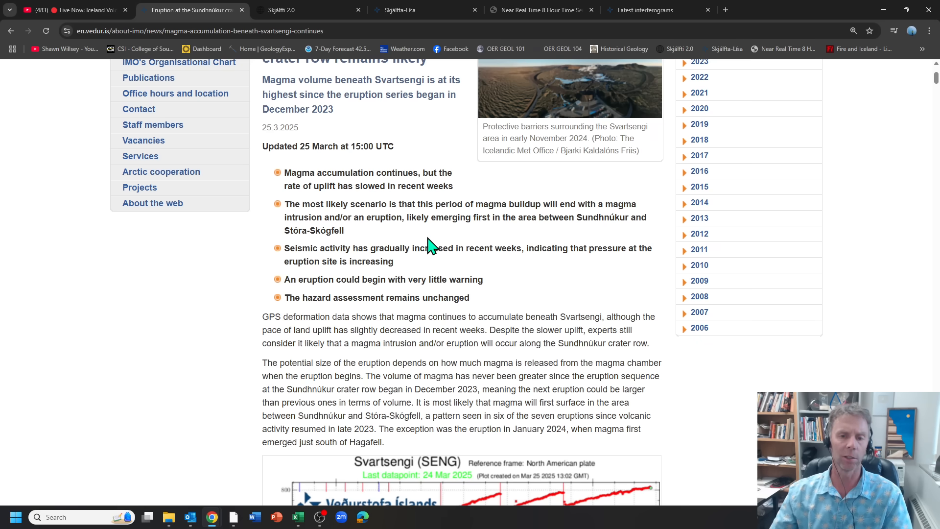
# Scroll past the magma accumulation paragraphs to the Svartsengi (SENG) GPS uplift plot
pyautogui.scroll(-3)
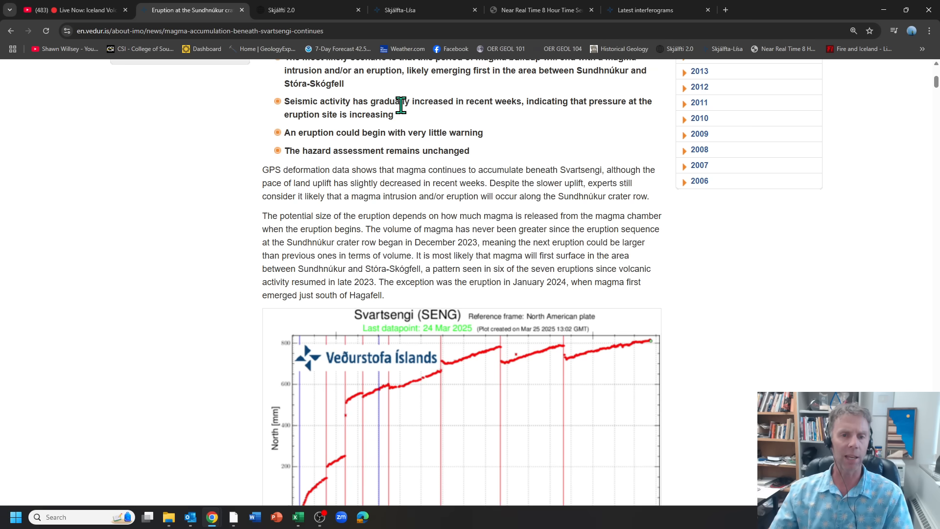
pyautogui.moveTo(465, 102)
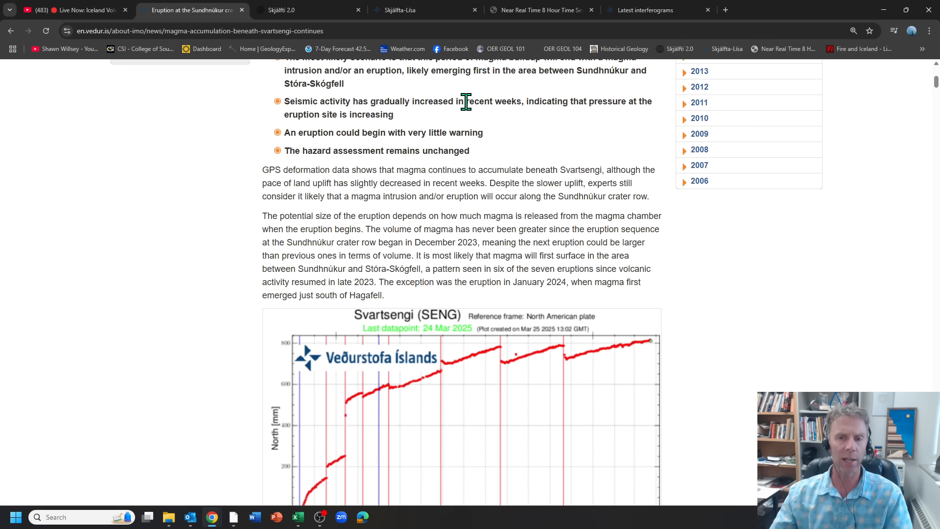
pyautogui.moveTo(289, 130)
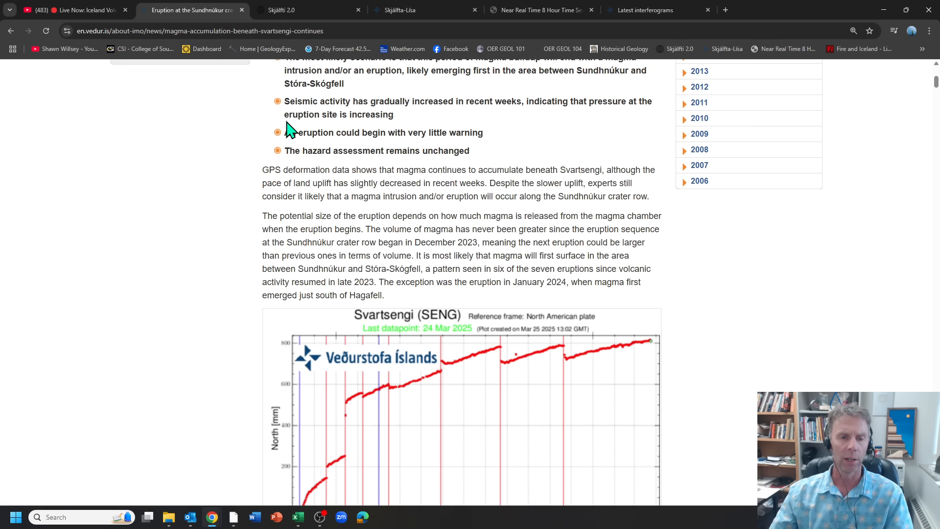
pyautogui.moveTo(411, 126)
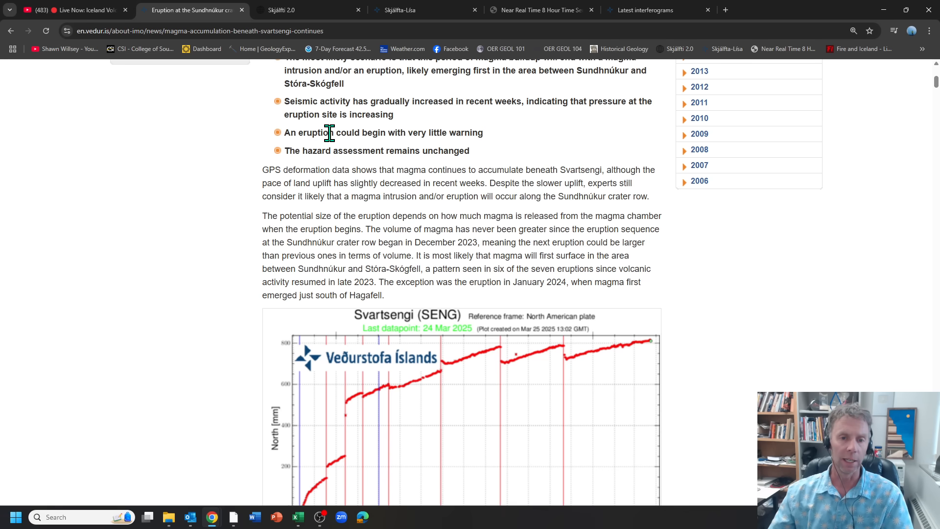
pyautogui.moveTo(429, 153)
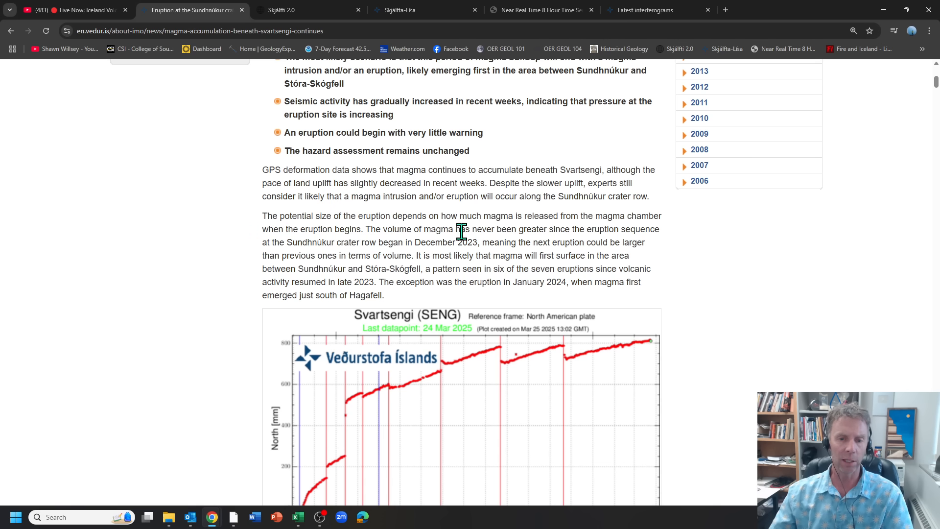
pyautogui.moveTo(249, 251)
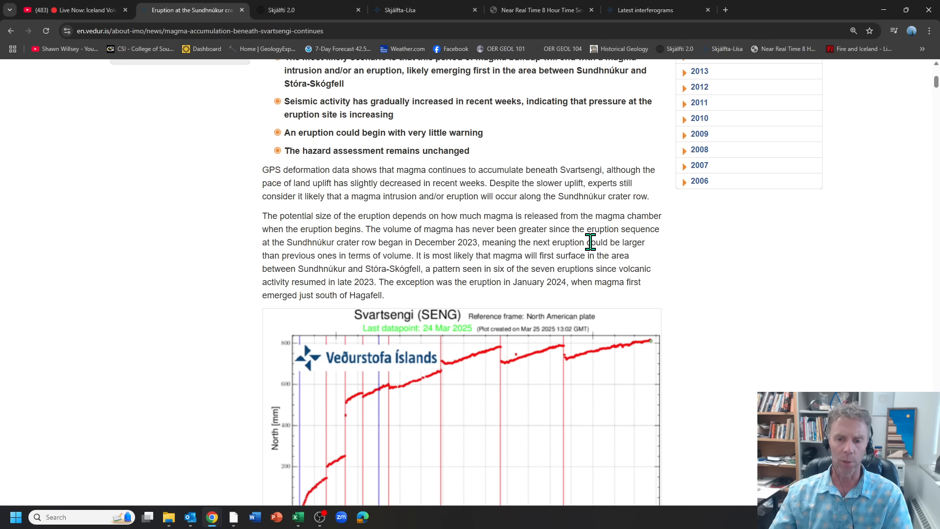
pyautogui.moveTo(592, 242); pyautogui.dragTo(413, 255)
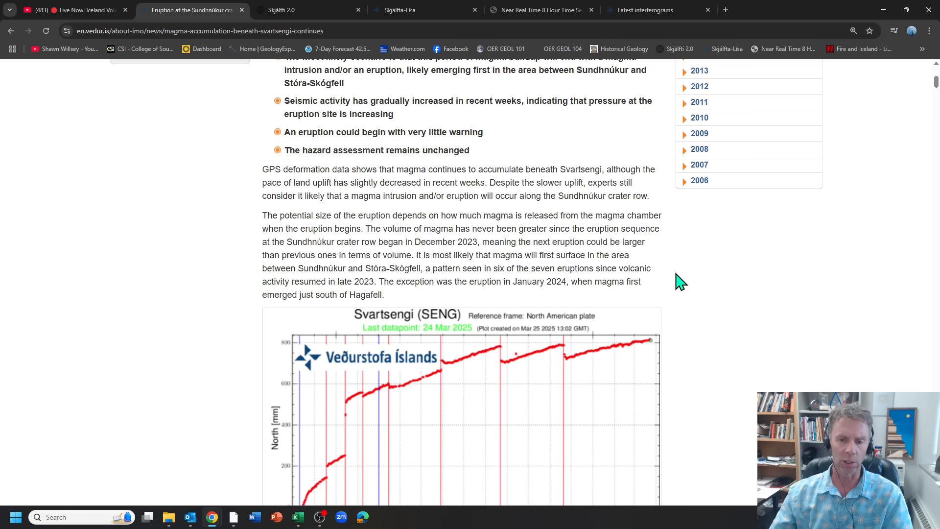
# Scroll past the North and East panels to the Up [mm] panel and its eruption-dates caption
pyautogui.scroll(-3)
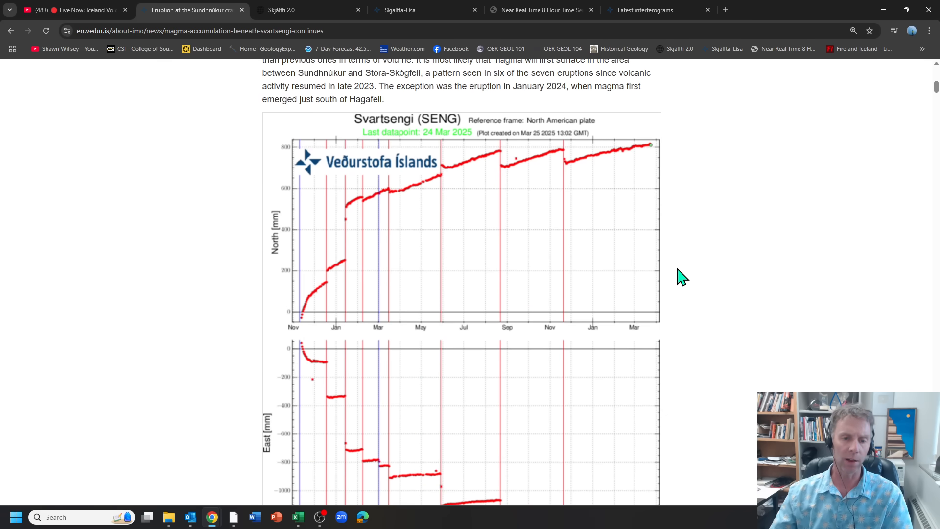
pyautogui.scroll(-3)
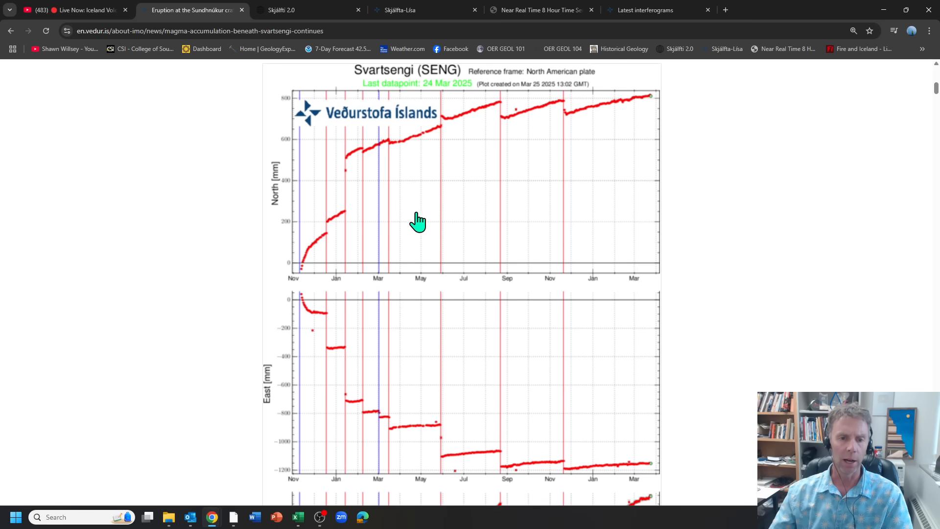
pyautogui.scroll(-3)
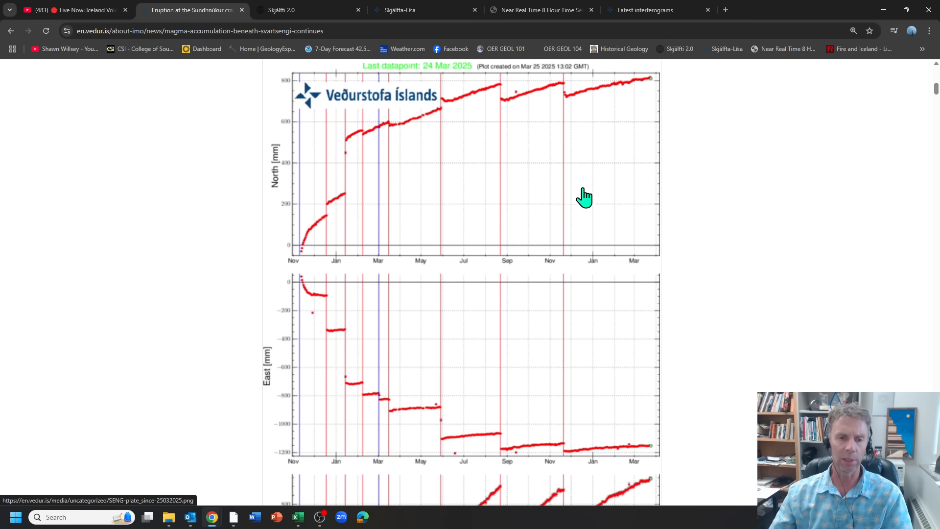
pyautogui.scroll(-3)
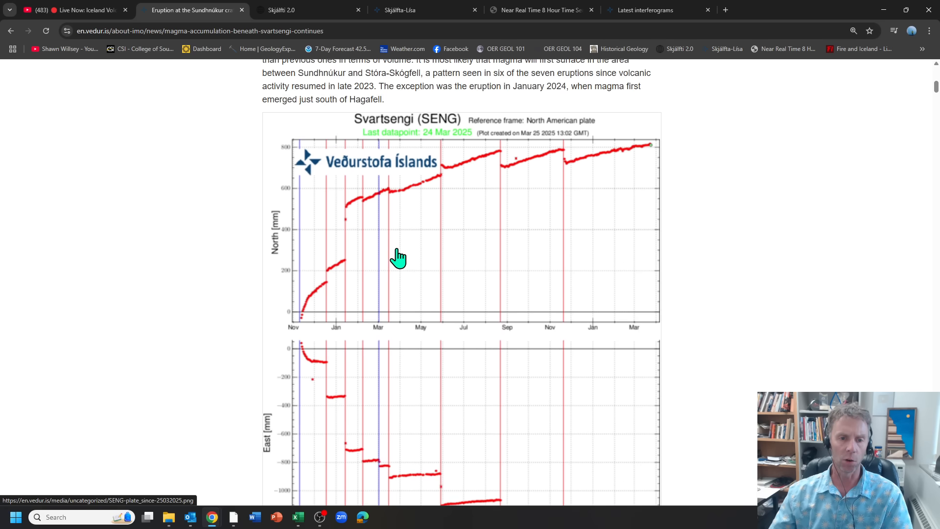
pyautogui.moveTo(301, 222)
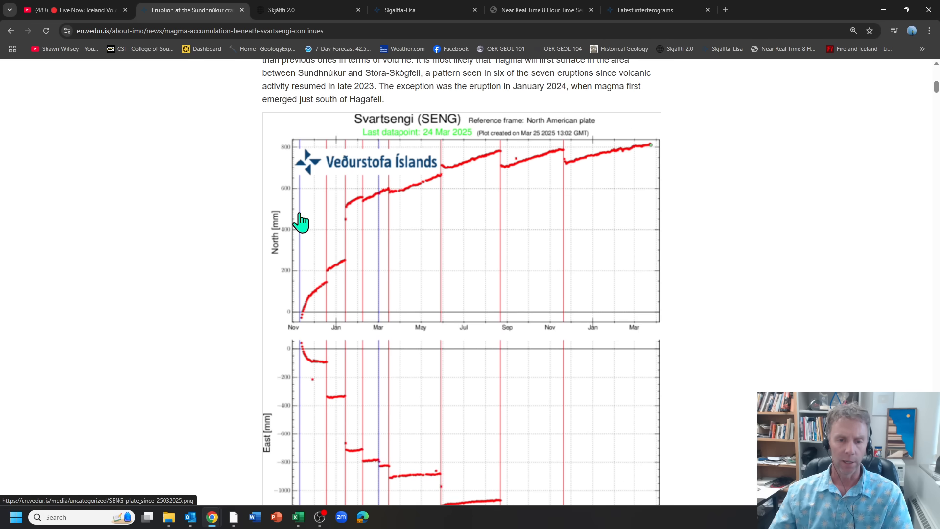
pyautogui.moveTo(339, 300)
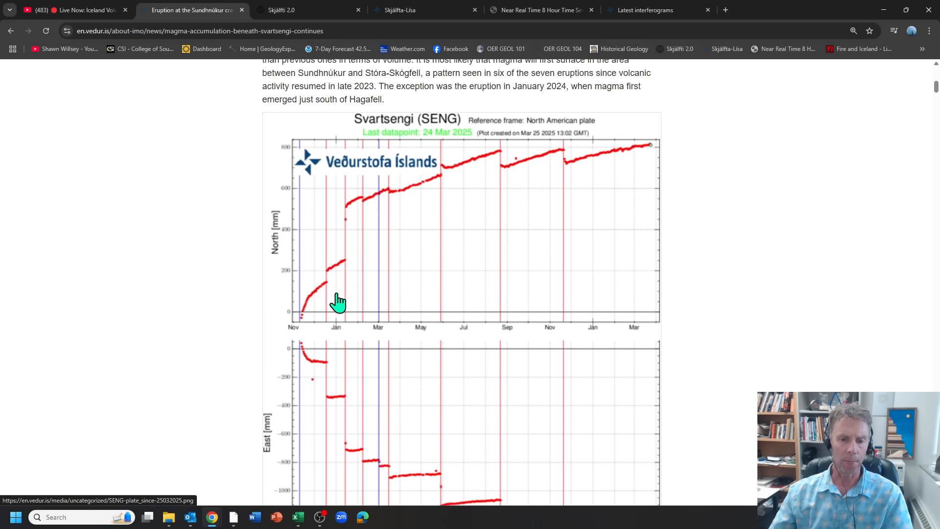
pyautogui.moveTo(294, 297)
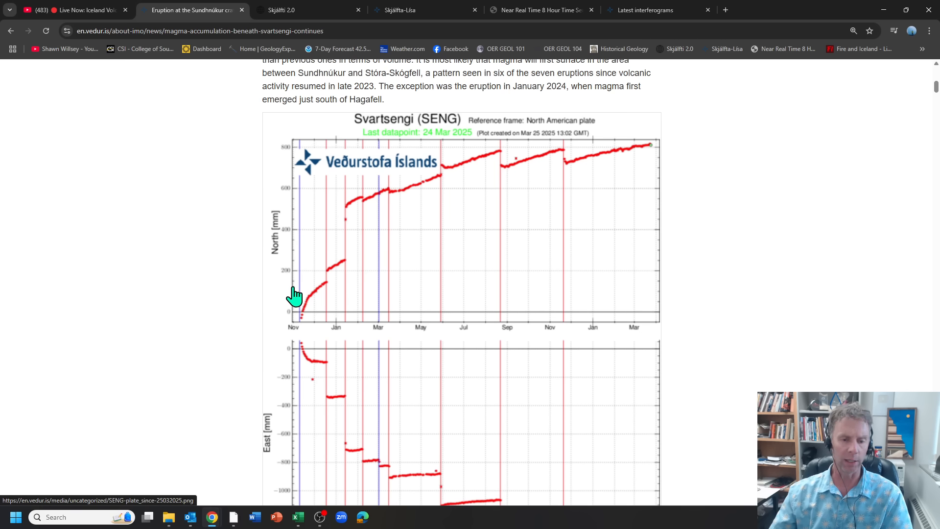
pyautogui.moveTo(308, 224)
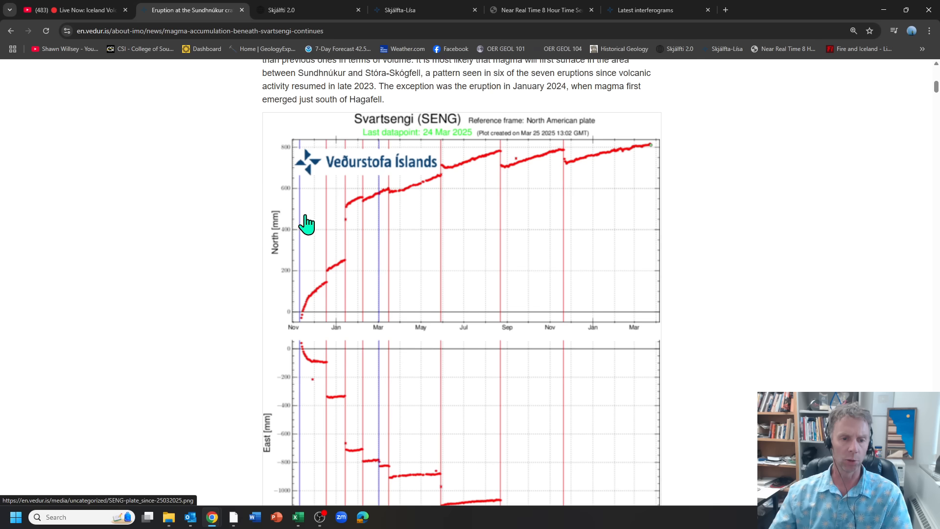
pyautogui.moveTo(329, 302)
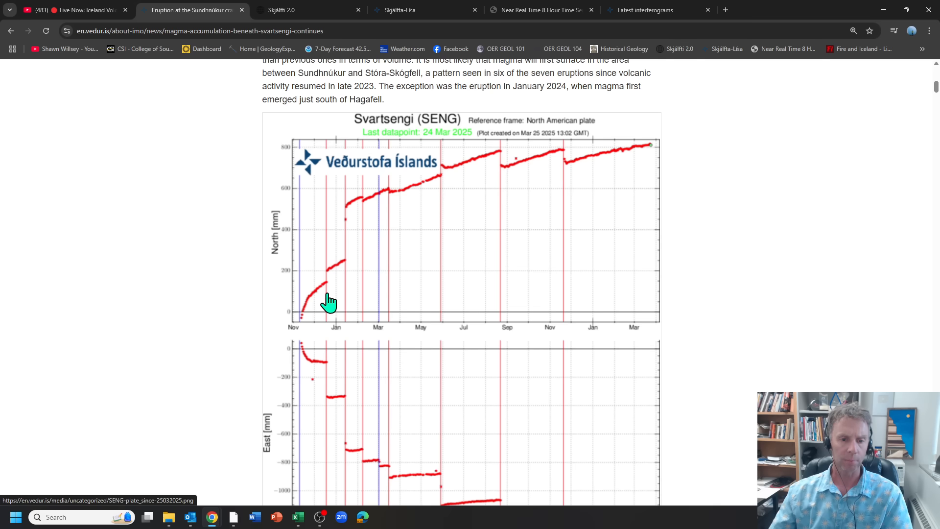
pyautogui.moveTo(612, 260)
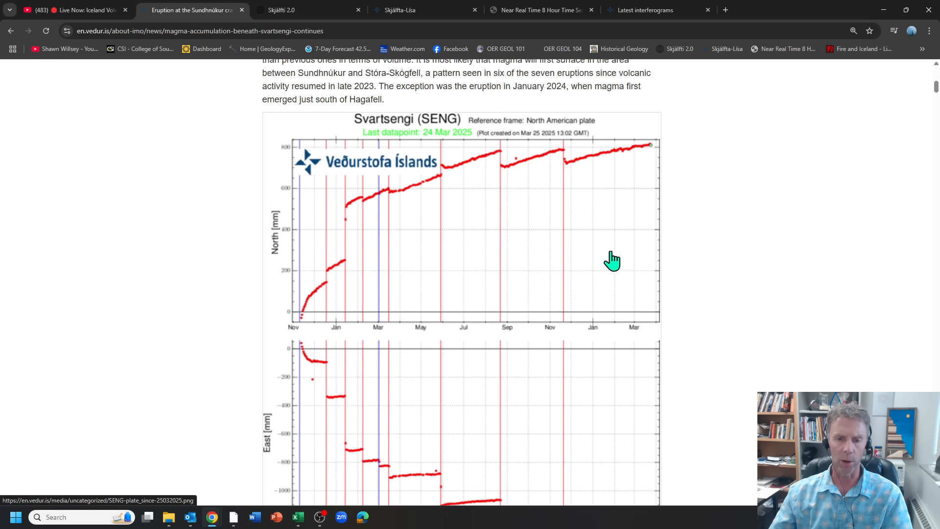
pyautogui.moveTo(397, 228)
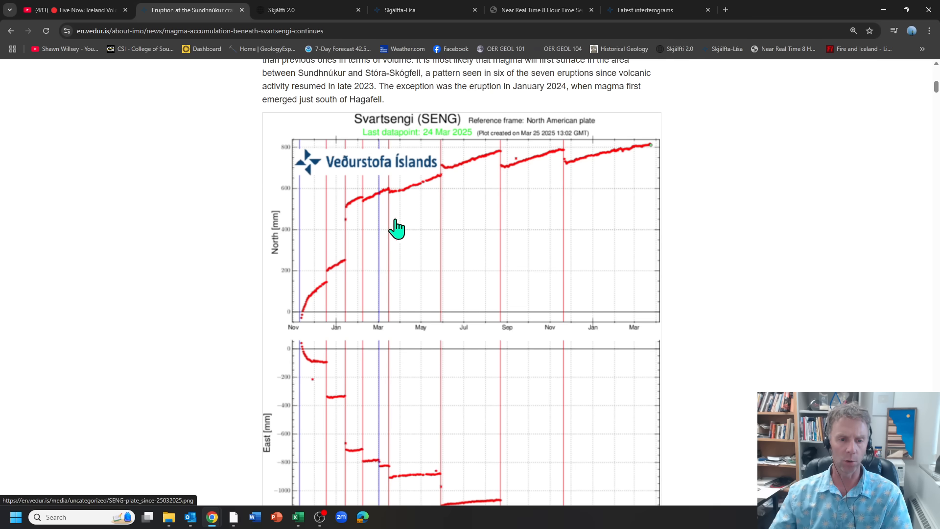
pyautogui.scroll(-3)
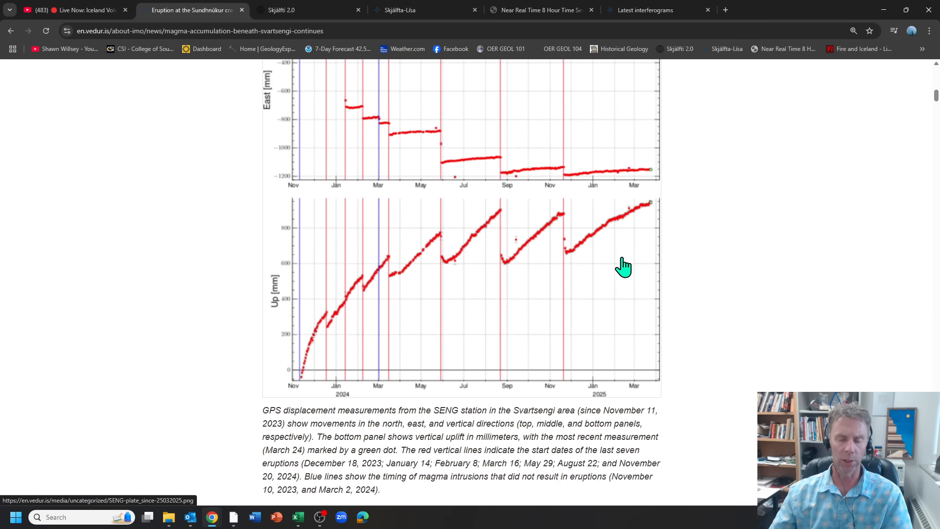
pyautogui.moveTo(315, 350)
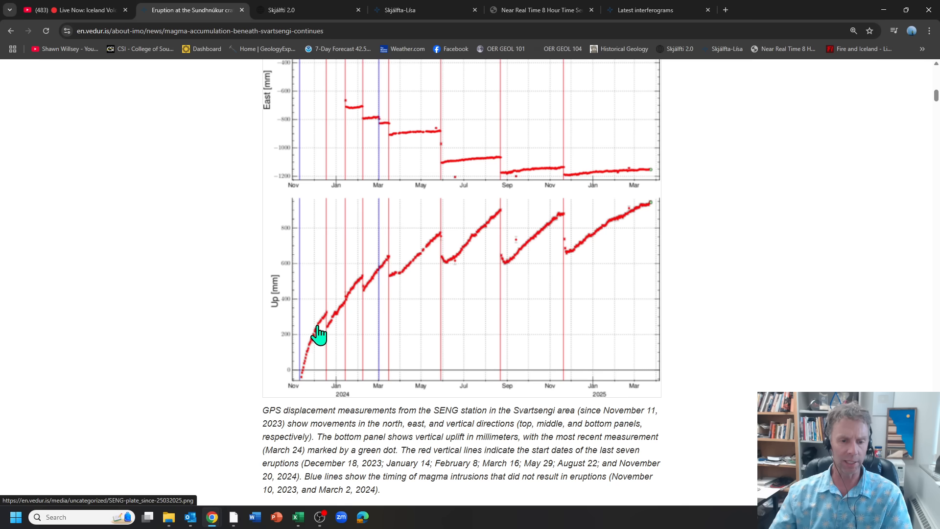
pyautogui.moveTo(382, 284)
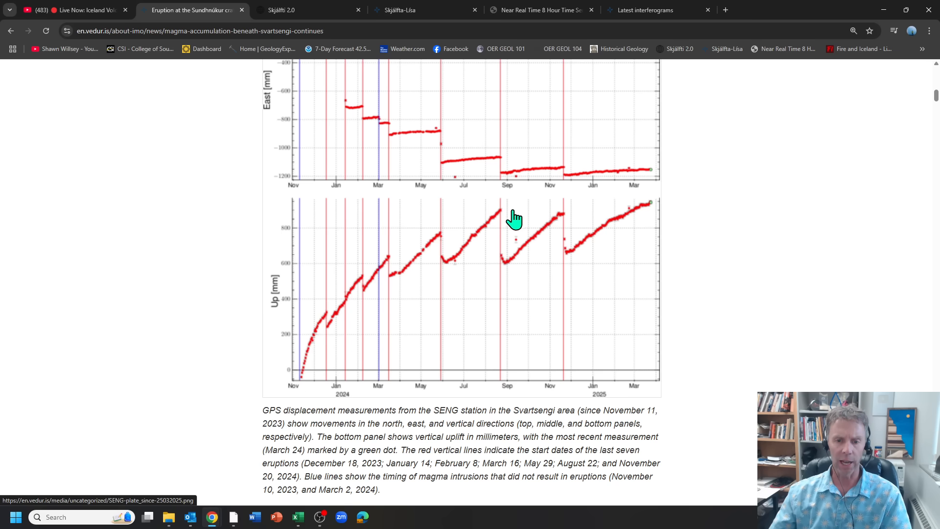
pyautogui.moveTo(600, 242)
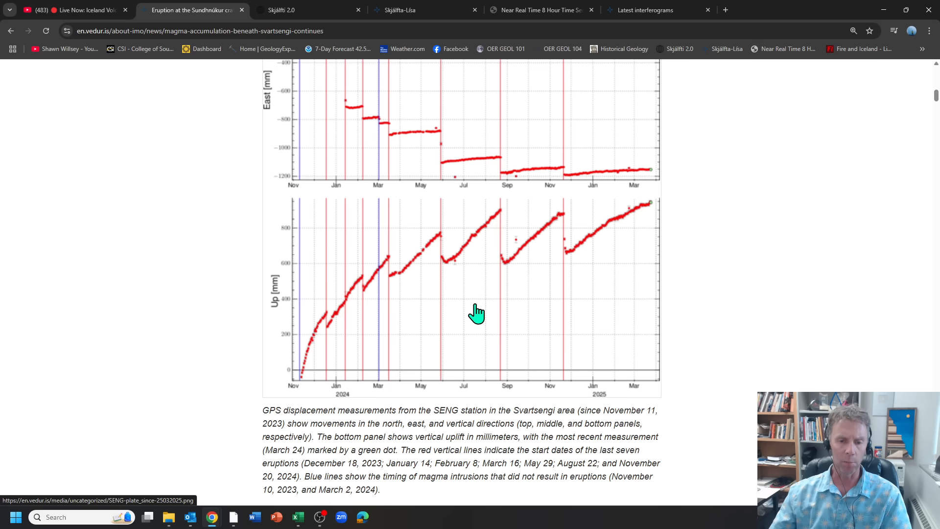
pyautogui.moveTo(474, 285)
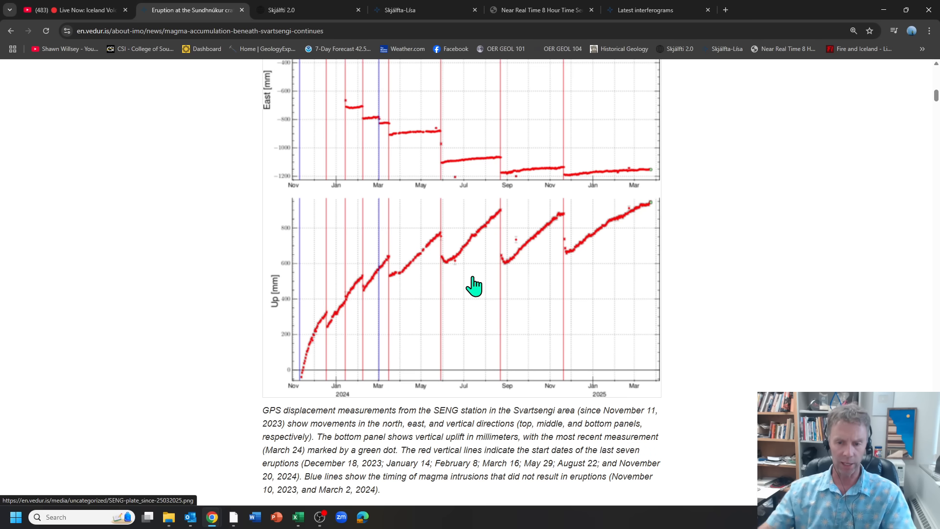
pyautogui.moveTo(595, 256)
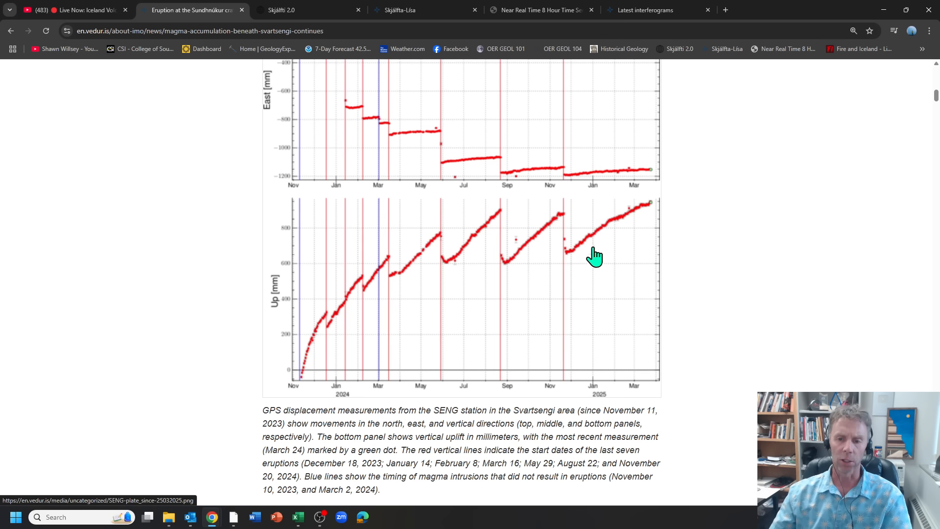
pyautogui.moveTo(655, 208)
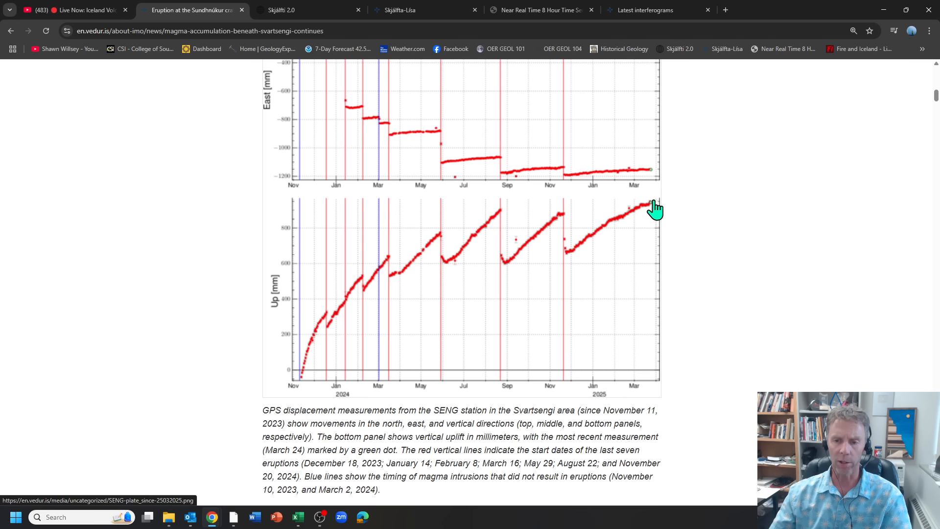
pyautogui.moveTo(291, 213)
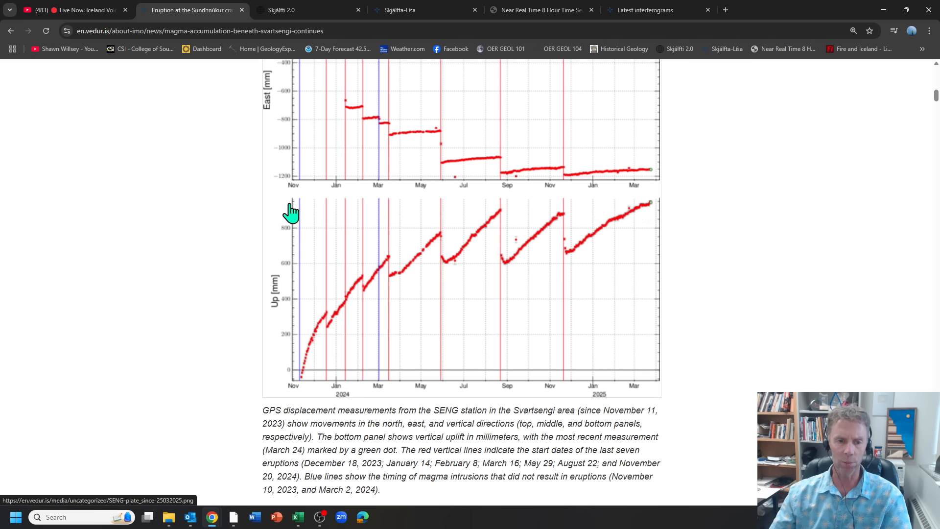
pyautogui.moveTo(331, 328)
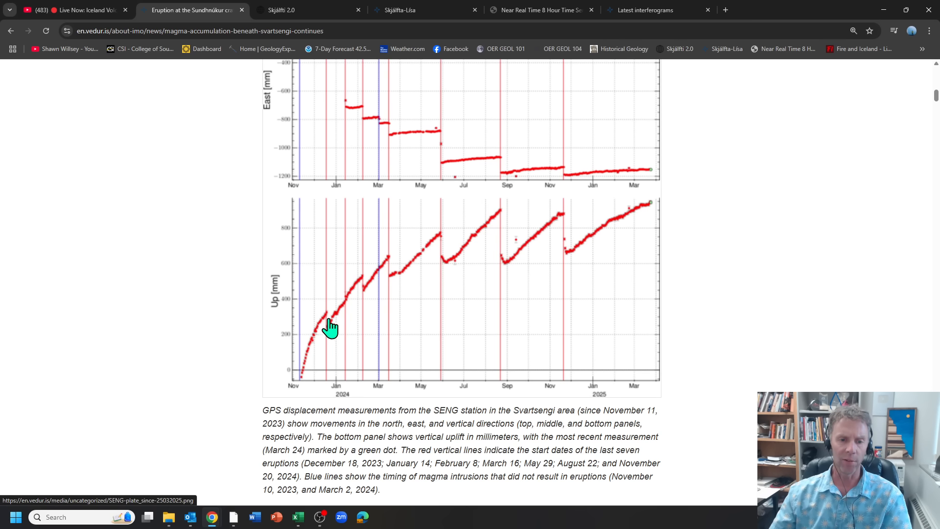
pyautogui.moveTo(331, 331)
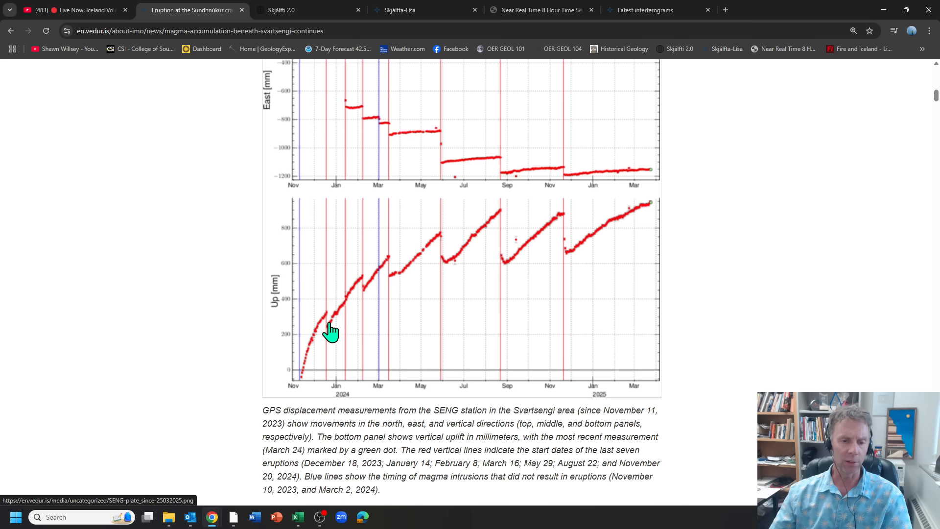
pyautogui.moveTo(356, 308)
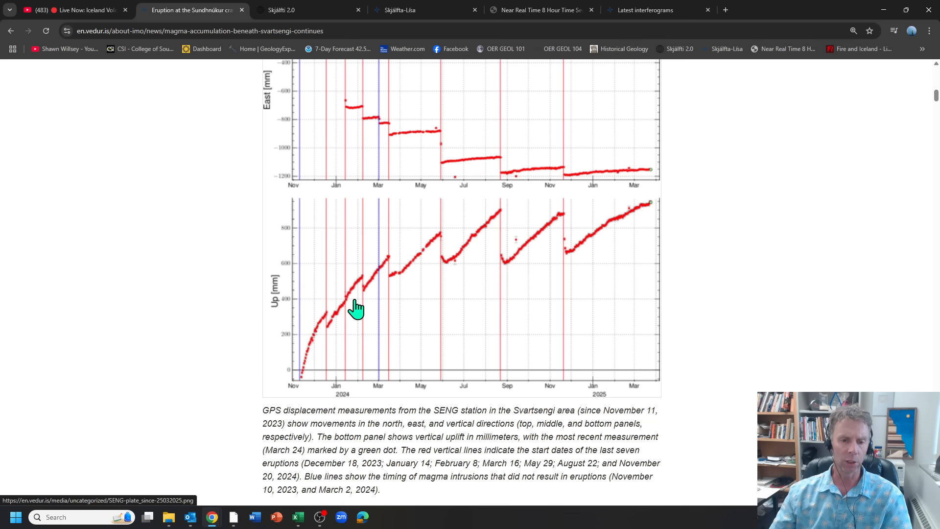
pyautogui.moveTo(372, 313)
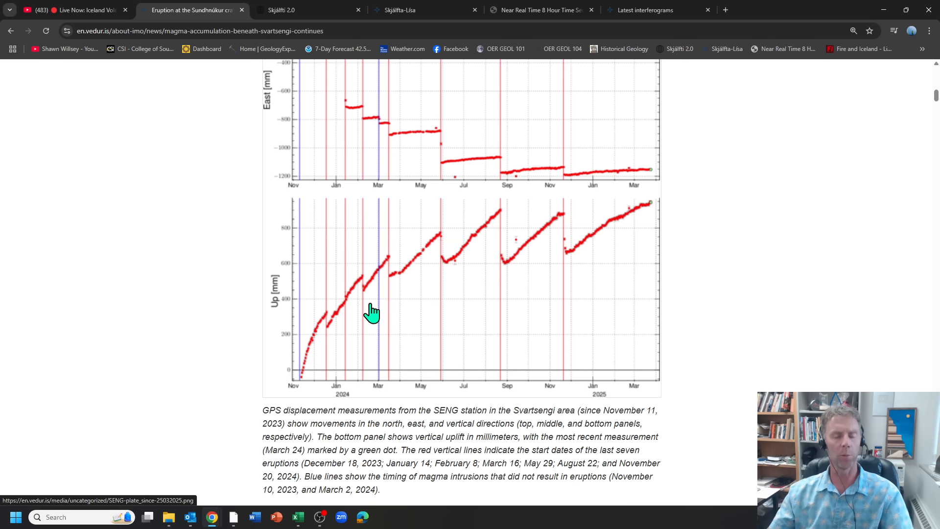
pyautogui.moveTo(368, 299)
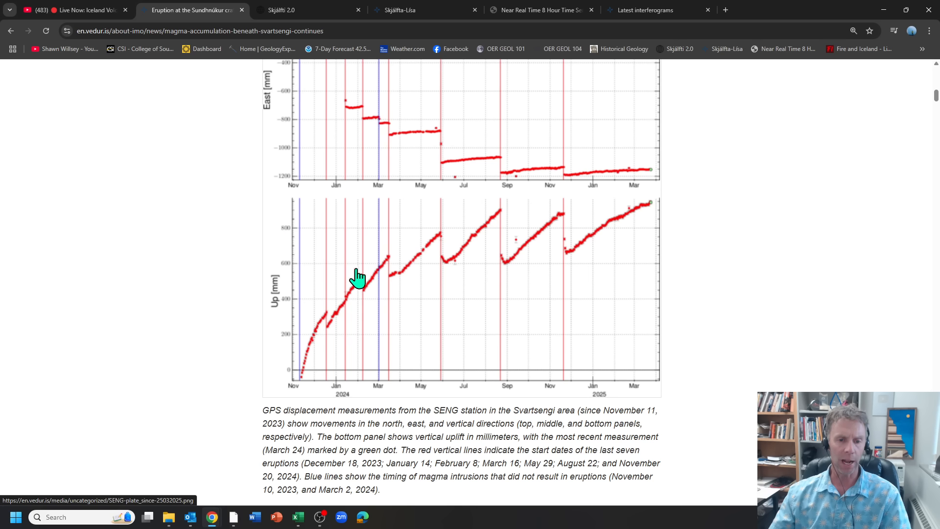
pyautogui.moveTo(657, 213)
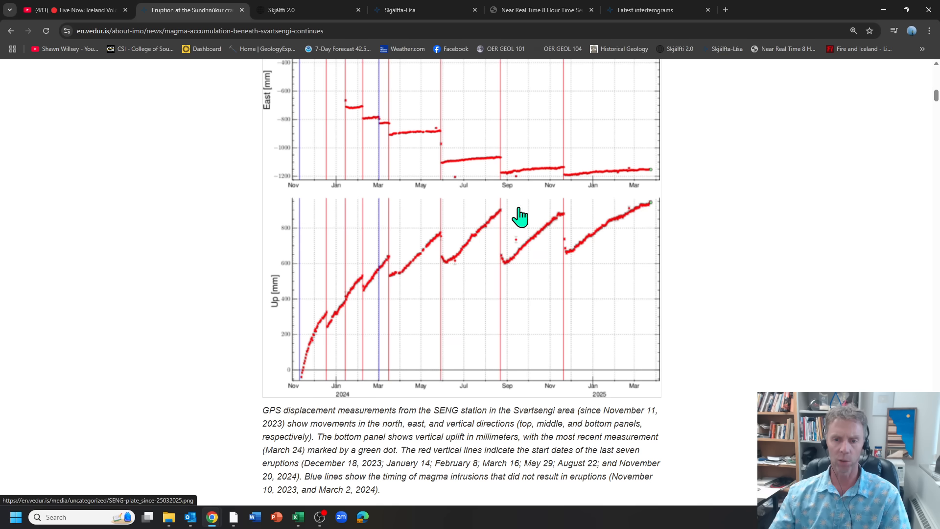
pyautogui.moveTo(657, 213)
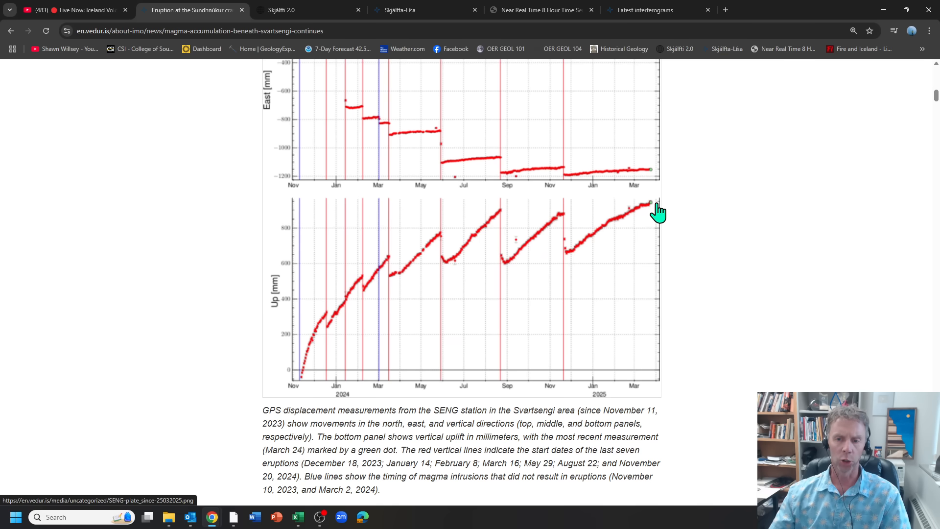
# Finish the seismicity paragraph and switch to the Skjálfti 2.0 Reykjanes earthquake map
pyautogui.scroll(-3)
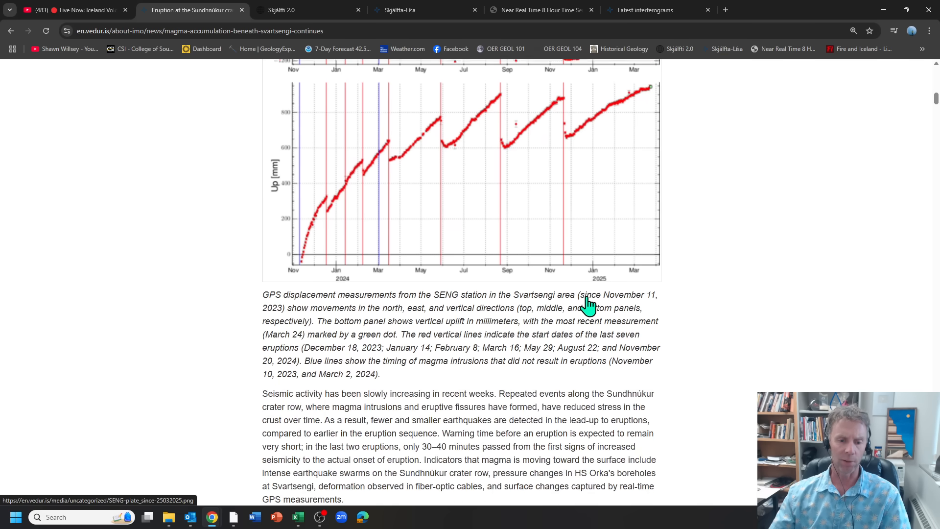
pyautogui.scroll(-3)
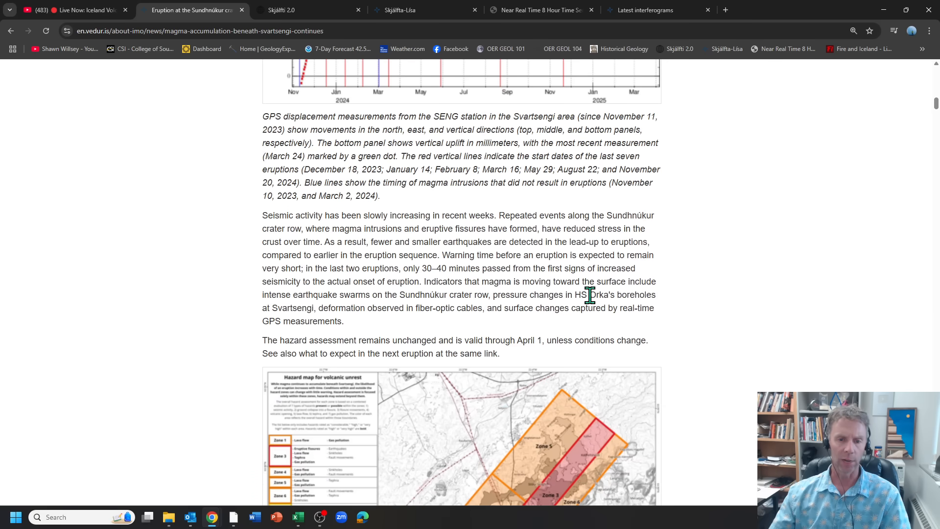
pyautogui.moveTo(307, 228)
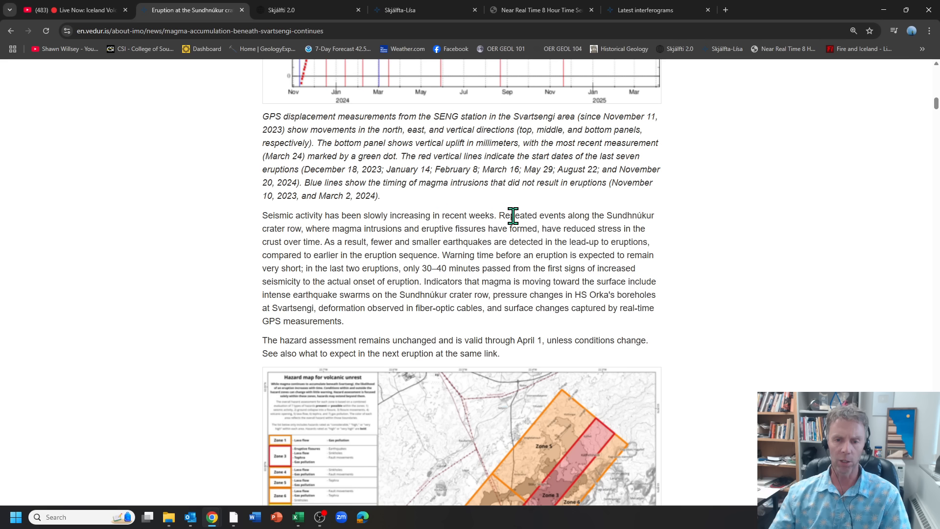
pyautogui.moveTo(331, 244)
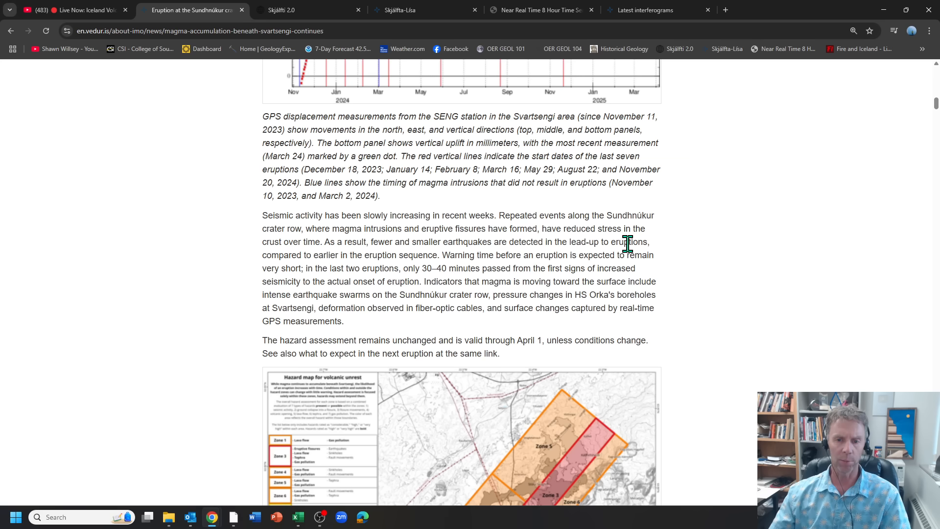
pyautogui.moveTo(418, 264)
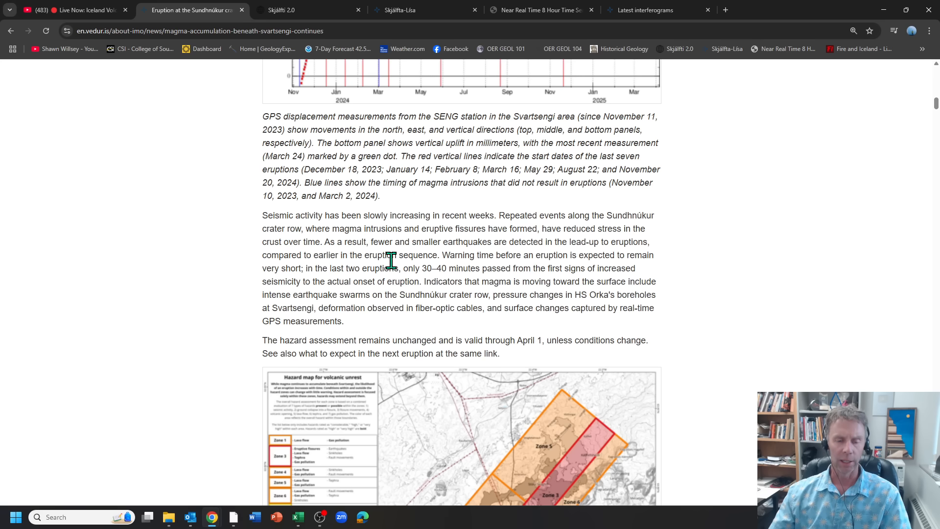
pyautogui.click(306, 9)
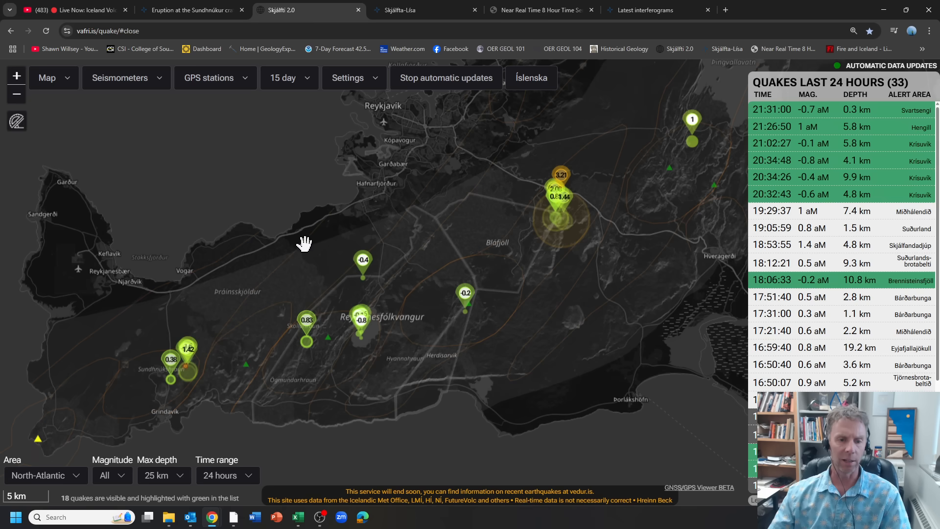
# Zoom to Sundhnúkur and check the 1.42 magnitude, 3.1 km deep quake's details
pyautogui.moveTo(304, 244); pyautogui.dragTo(312, 302)
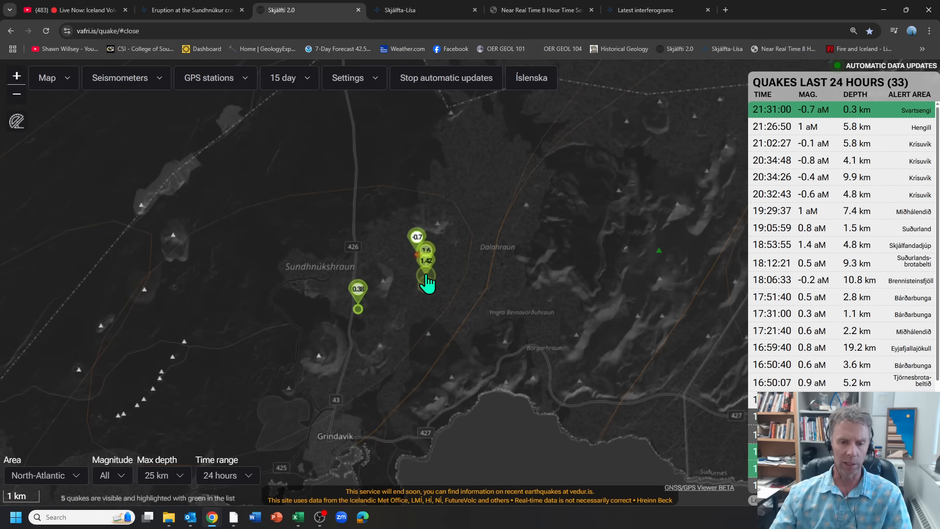
pyautogui.click(427, 258)
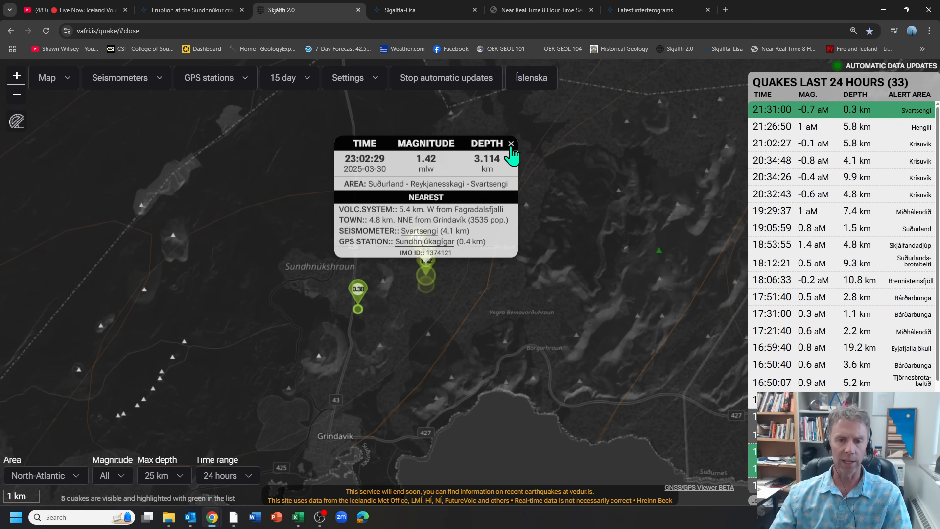
pyautogui.click(510, 143)
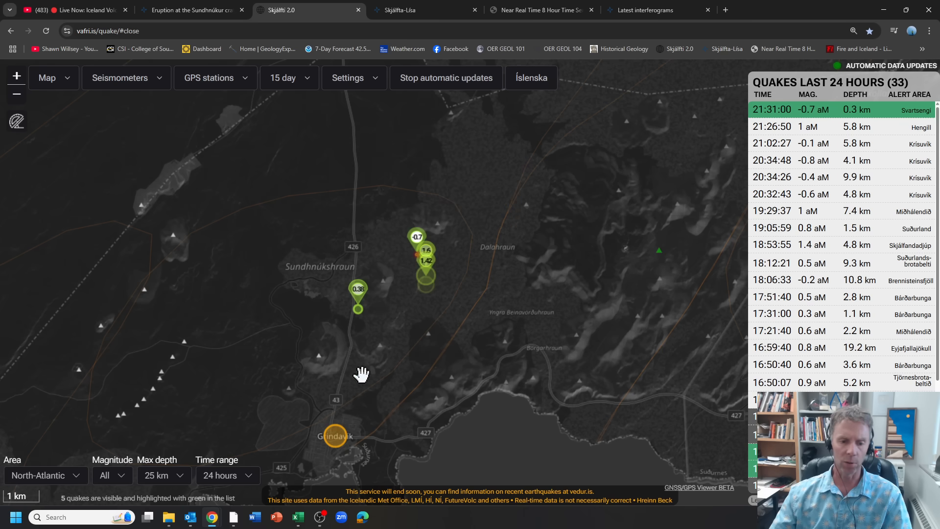
pyautogui.moveTo(400, 374)
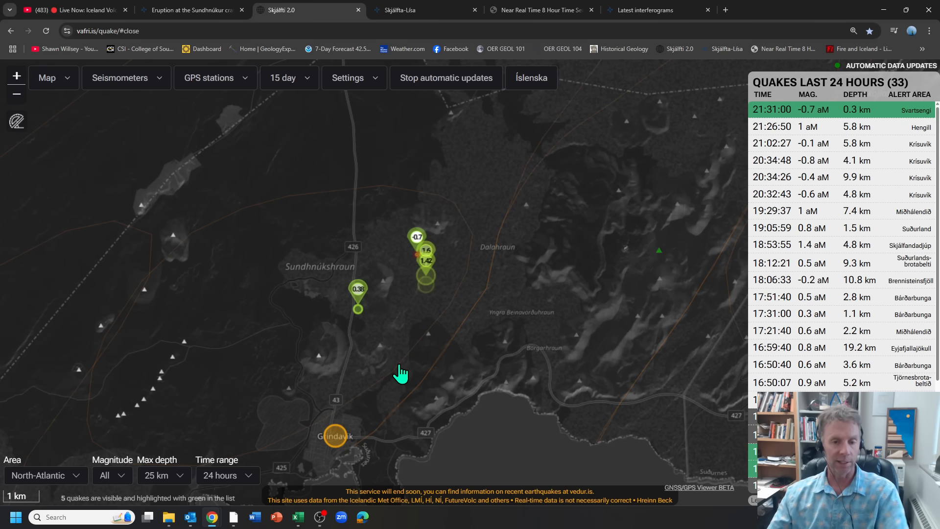
pyautogui.moveTo(420, 256)
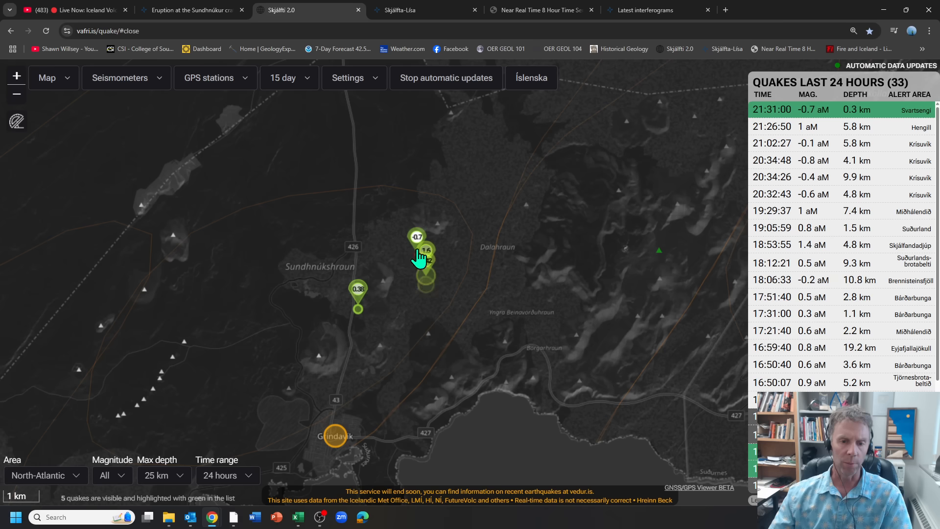
pyautogui.moveTo(450, 269)
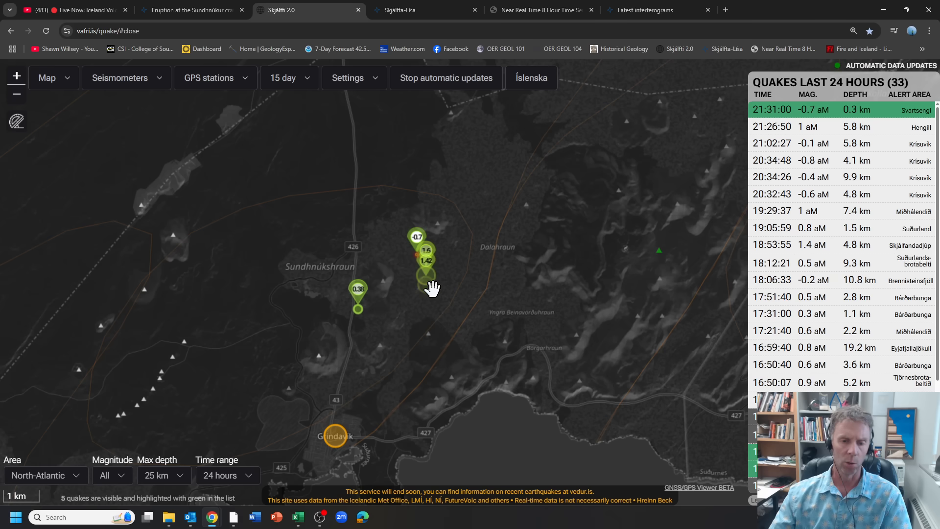
pyautogui.moveTo(413, 275)
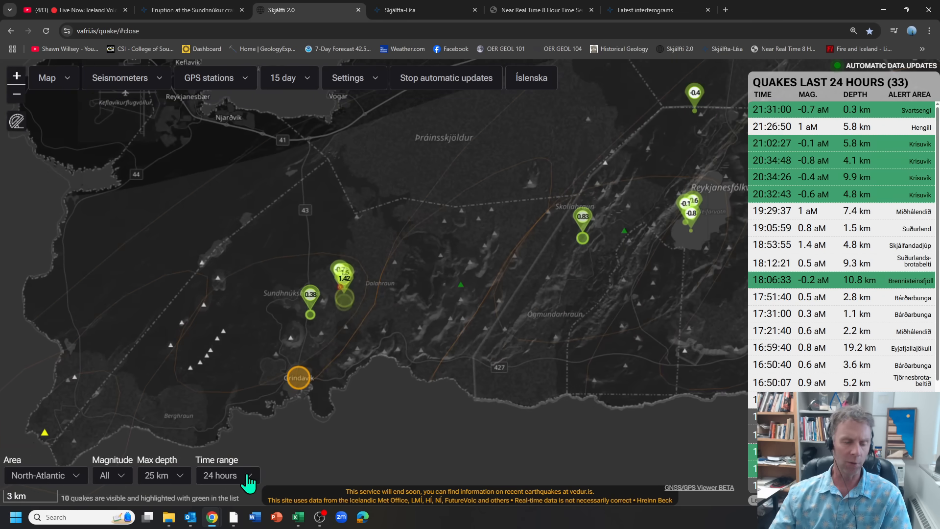
# Set the Skjálfti 2.0 time range to 3 hours, leaving 9 quakes listed
pyautogui.click(227, 475)
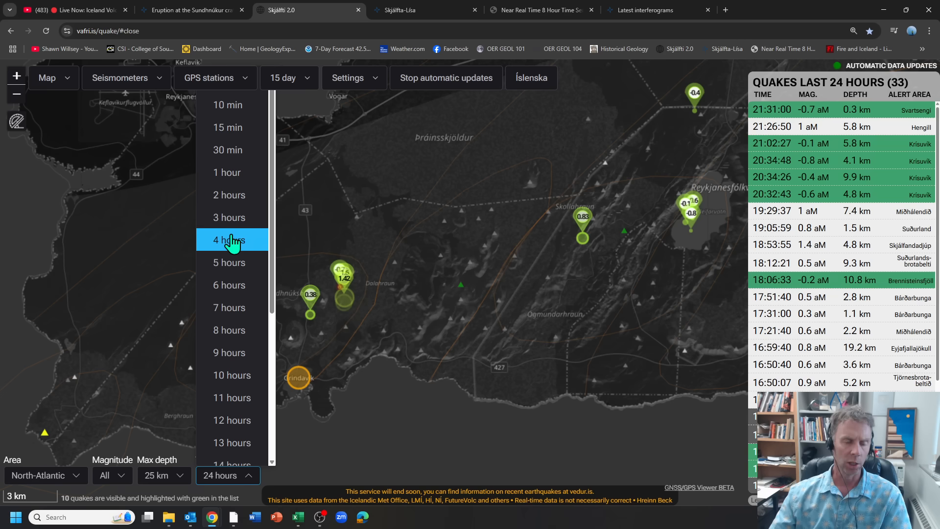
pyautogui.moveTo(229, 217)
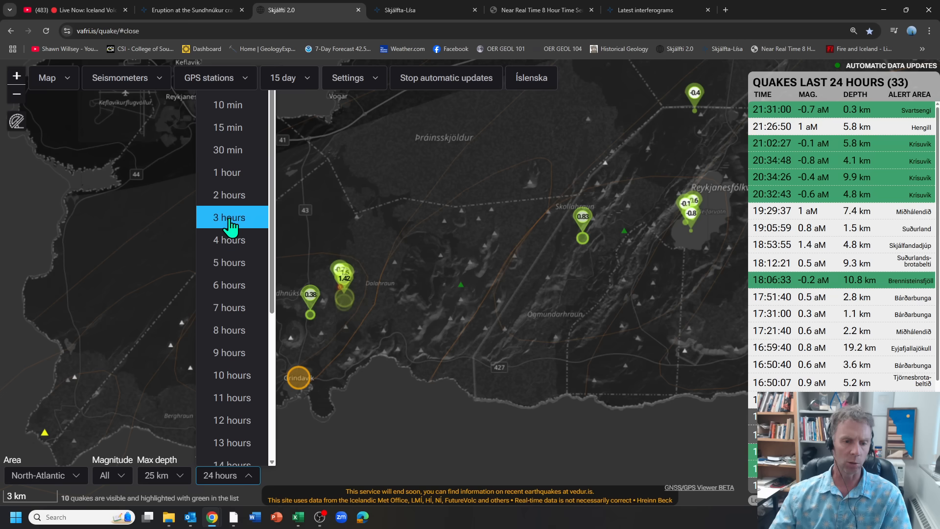
pyautogui.click(229, 217)
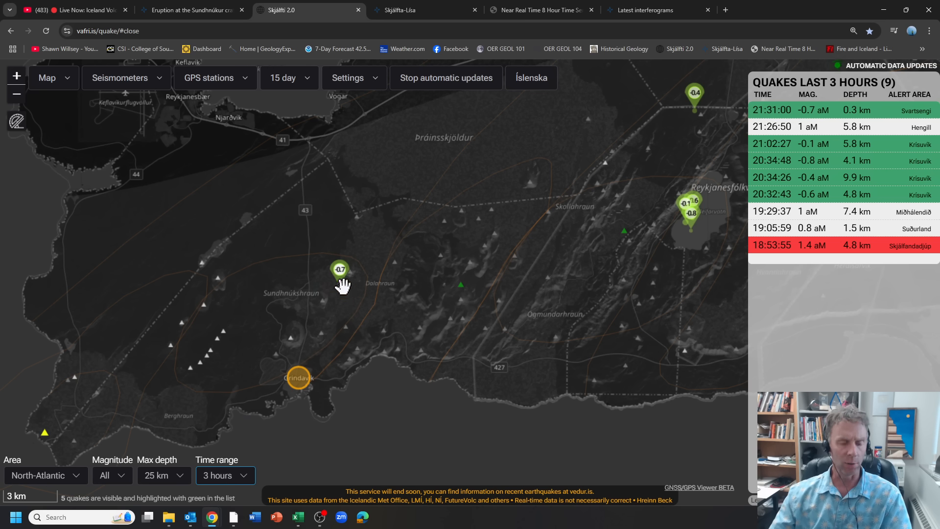
pyautogui.moveTo(351, 284)
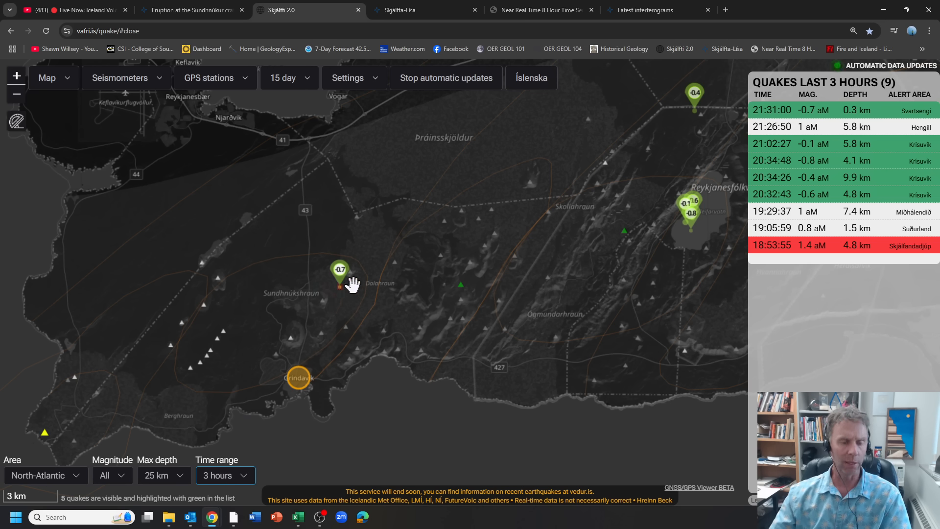
pyautogui.moveTo(343, 283)
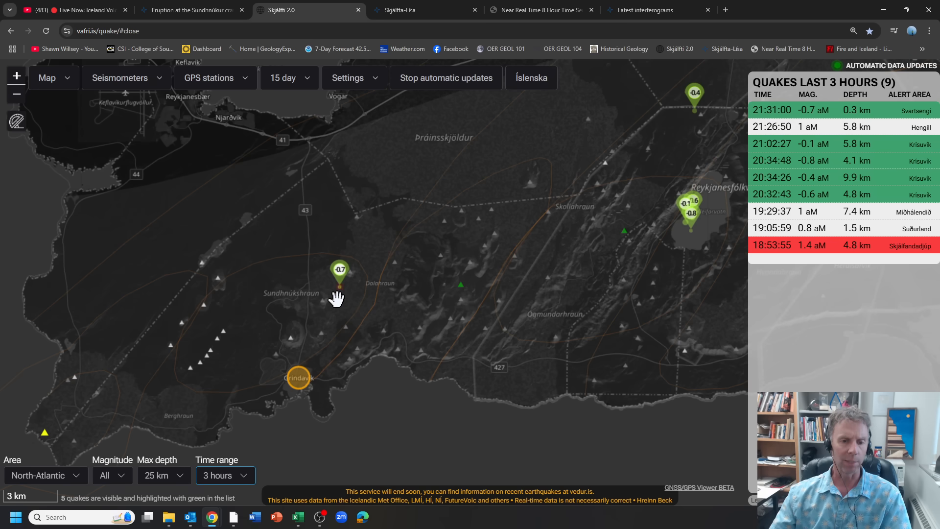
pyautogui.click(422, 10)
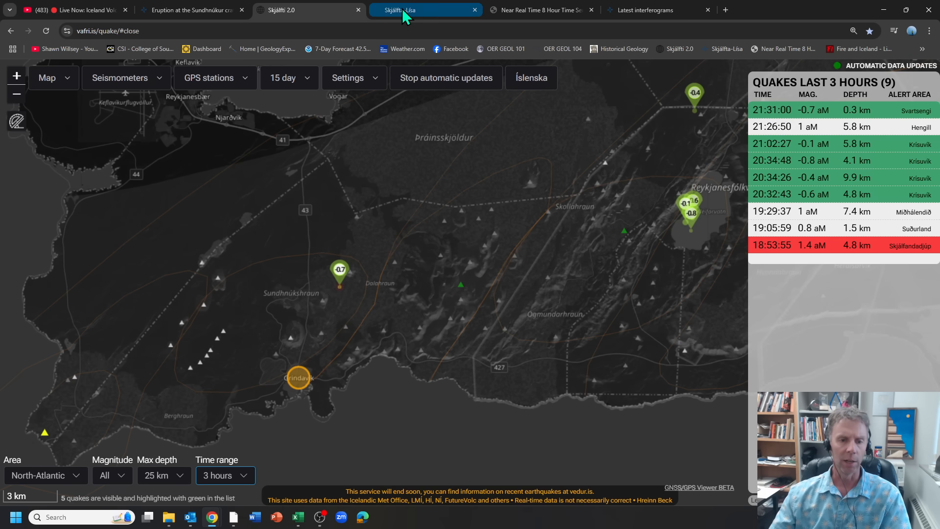
# In Skjálfta-Lísa, zoom in around Grindavík and inspect a small quake west of town
pyautogui.click(398, 10)
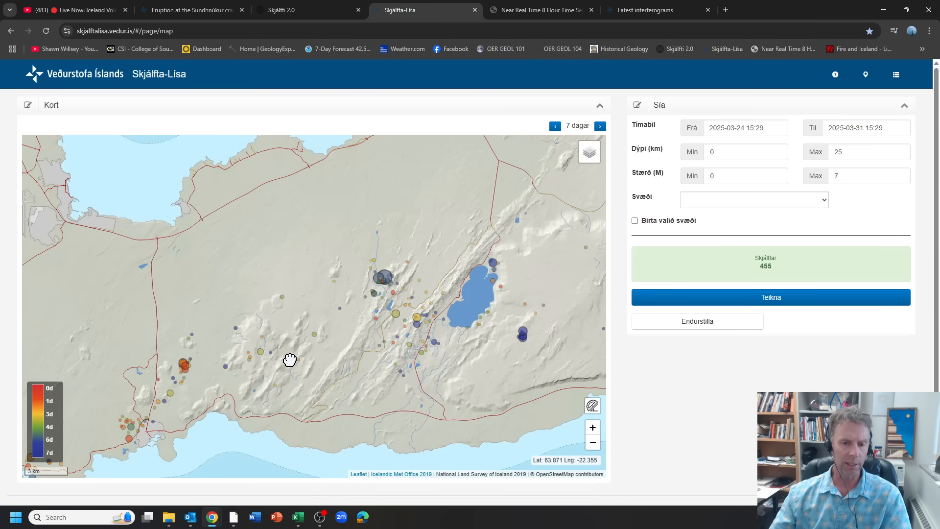
pyautogui.moveTo(289, 360); pyautogui.dragTo(516, 229)
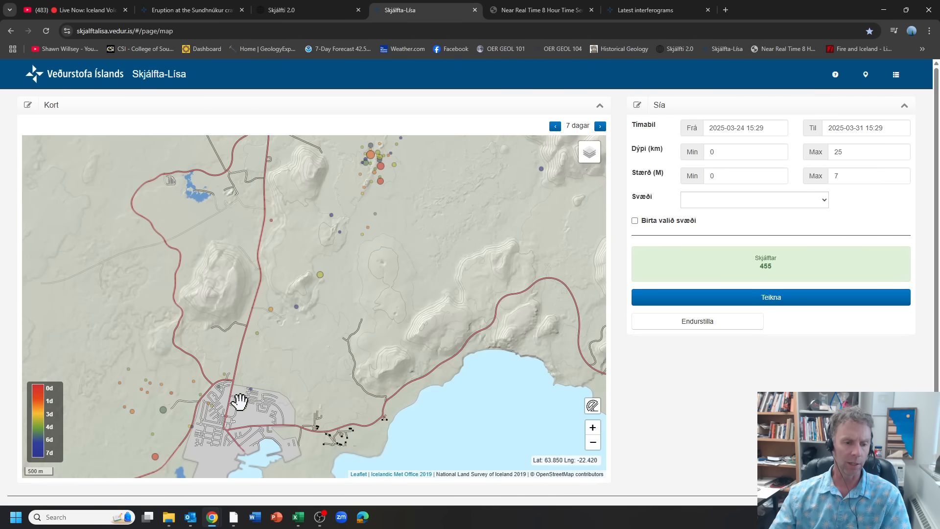
pyautogui.moveTo(240, 401); pyautogui.dragTo(131, 408)
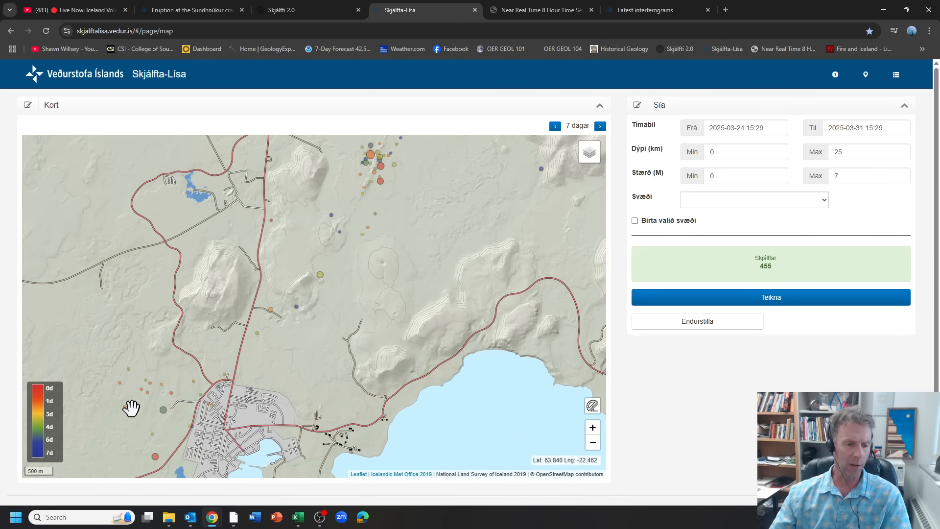
pyautogui.moveTo(150, 393)
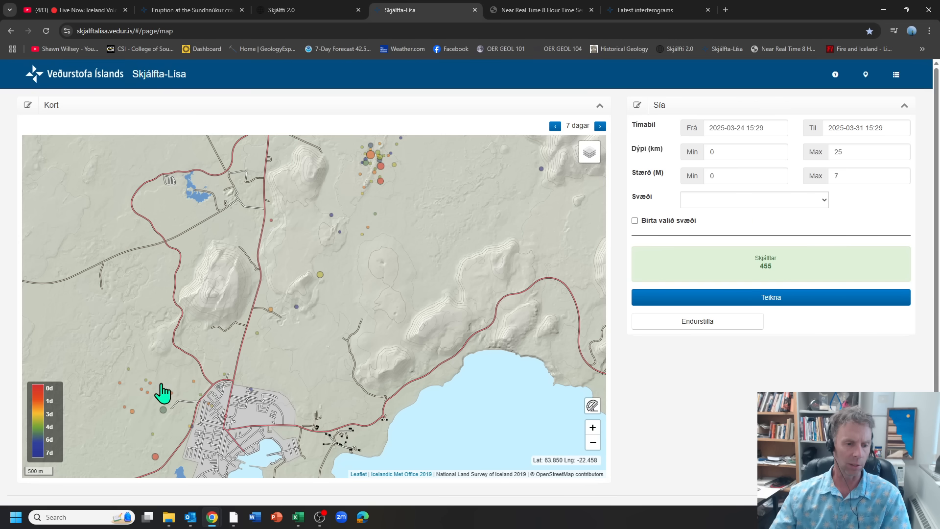
pyautogui.click(162, 410)
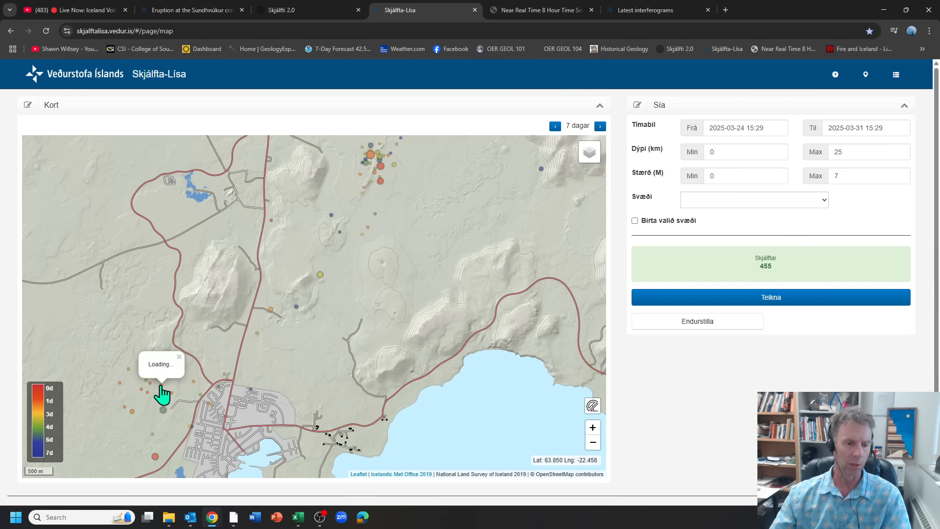
pyautogui.click(162, 409)
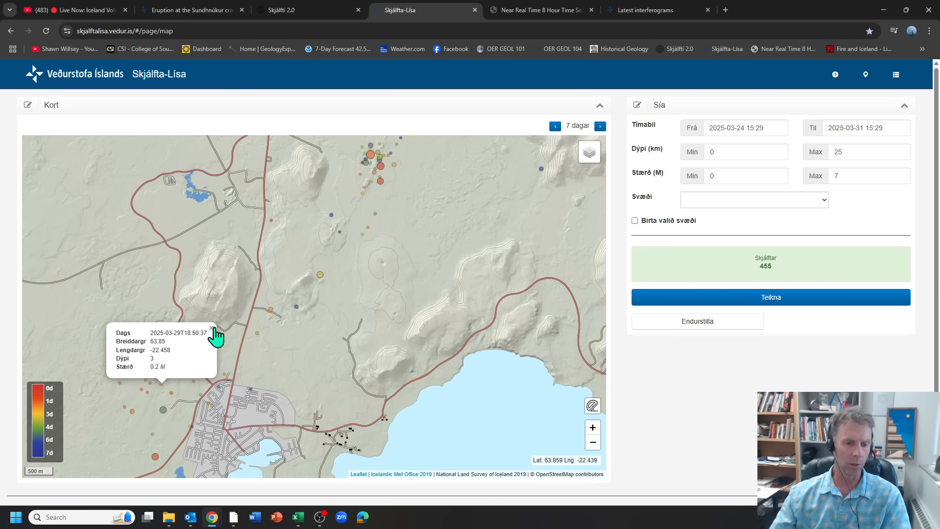
# Centre the 7-day quake map on the Sundhnúkur cluster
pyautogui.moveTo(216, 335); pyautogui.dragTo(282, 396)
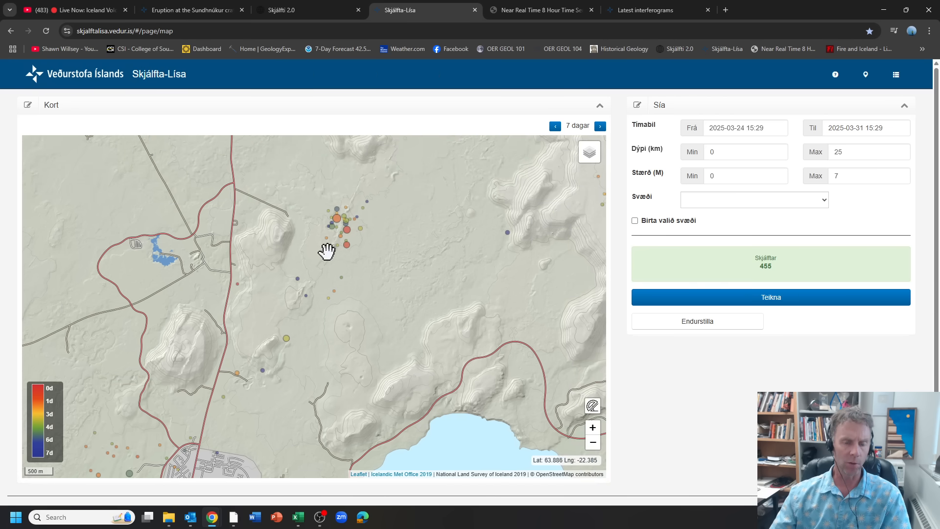
pyautogui.moveTo(356, 258)
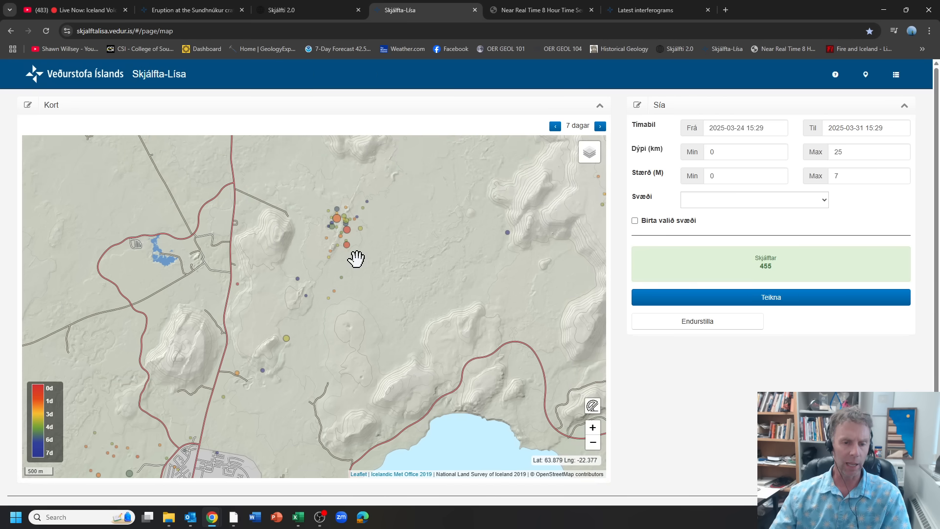
pyautogui.moveTo(356, 259); pyautogui.dragTo(362, 275)
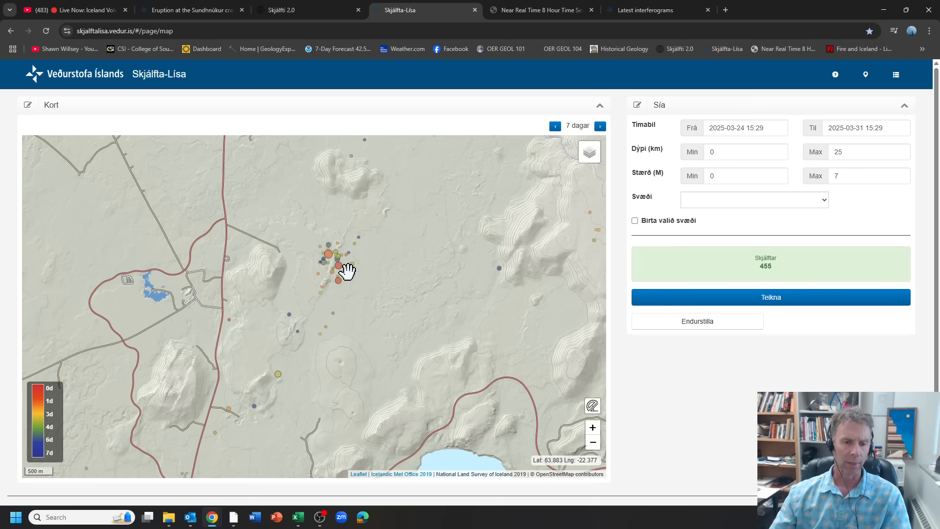
pyautogui.moveTo(344, 272)
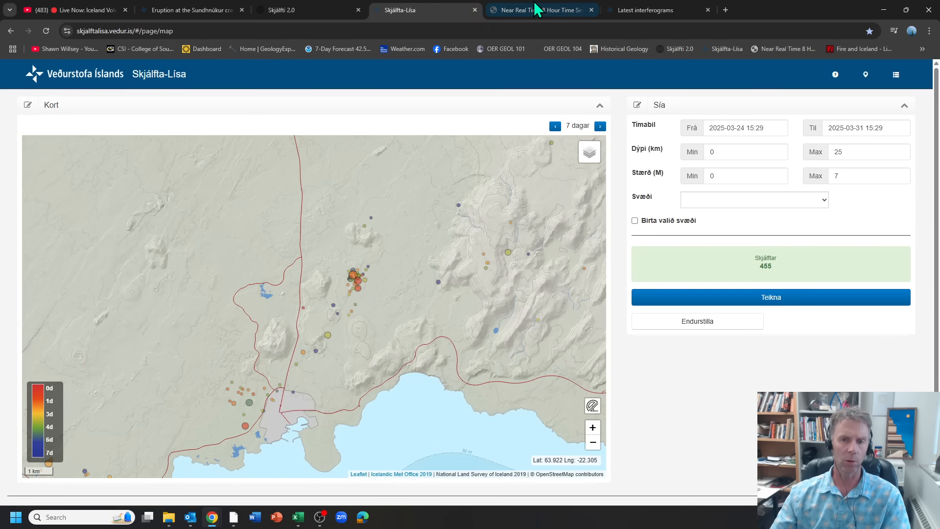
pyautogui.click(536, 10)
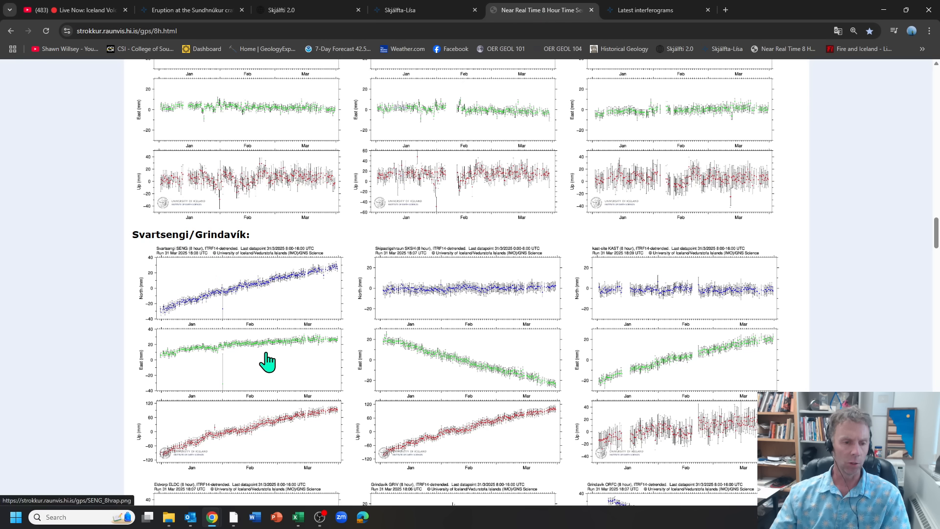
# Scroll the SENG GPS chart down to show the Up (mm) uplift panel
pyautogui.click(267, 360)
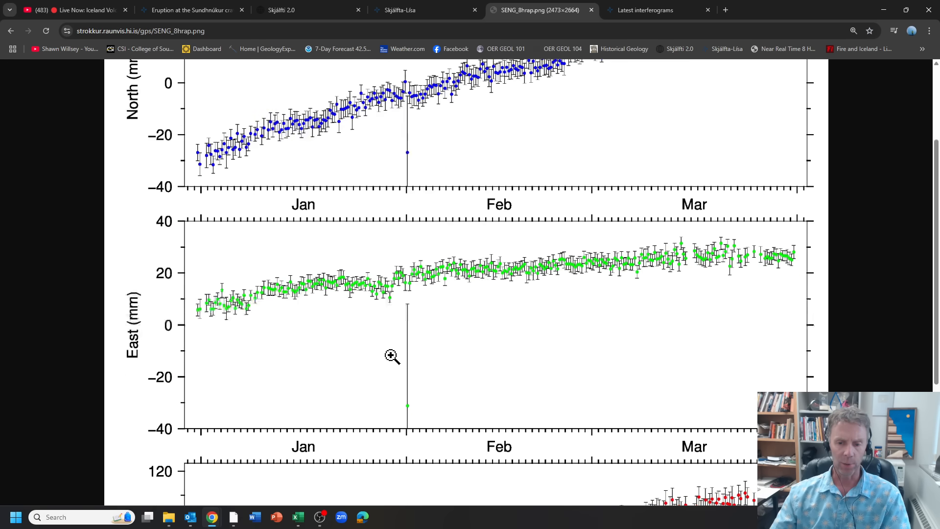
pyautogui.scroll(-3)
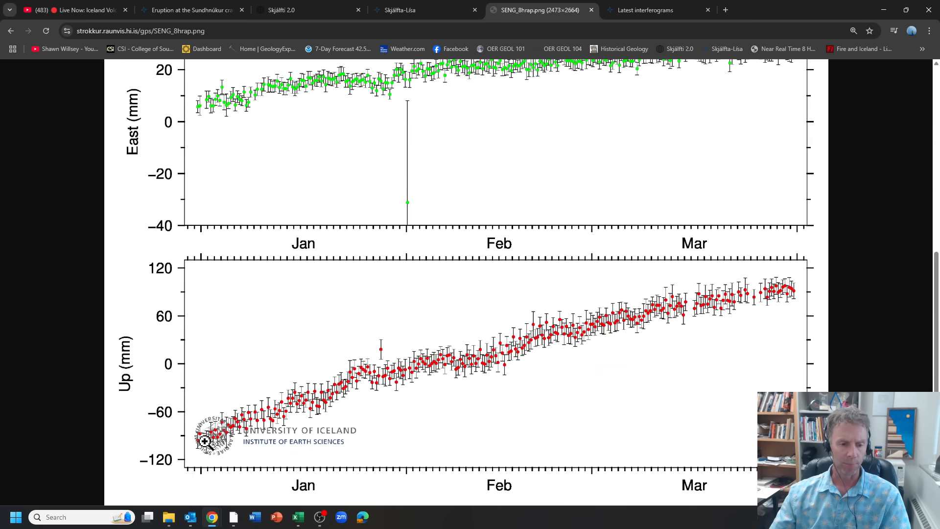
pyautogui.moveTo(293, 398)
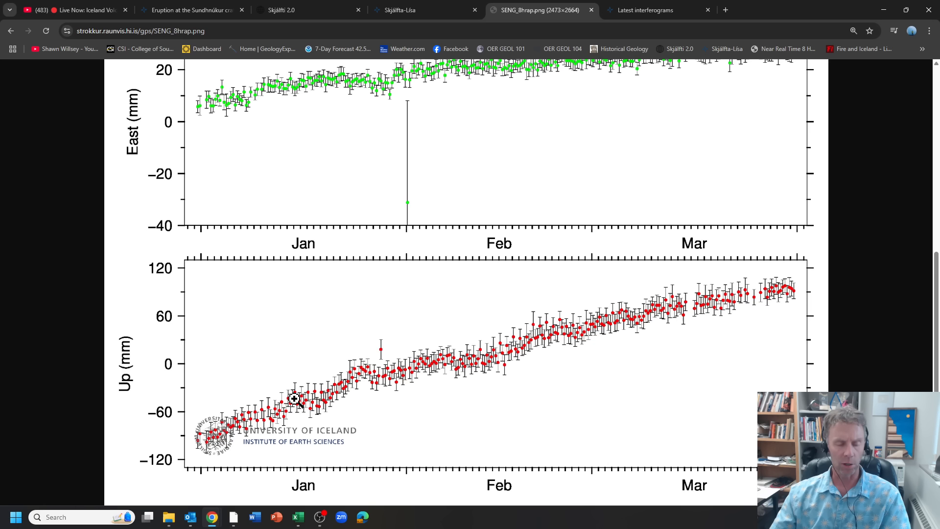
pyautogui.moveTo(211, 435)
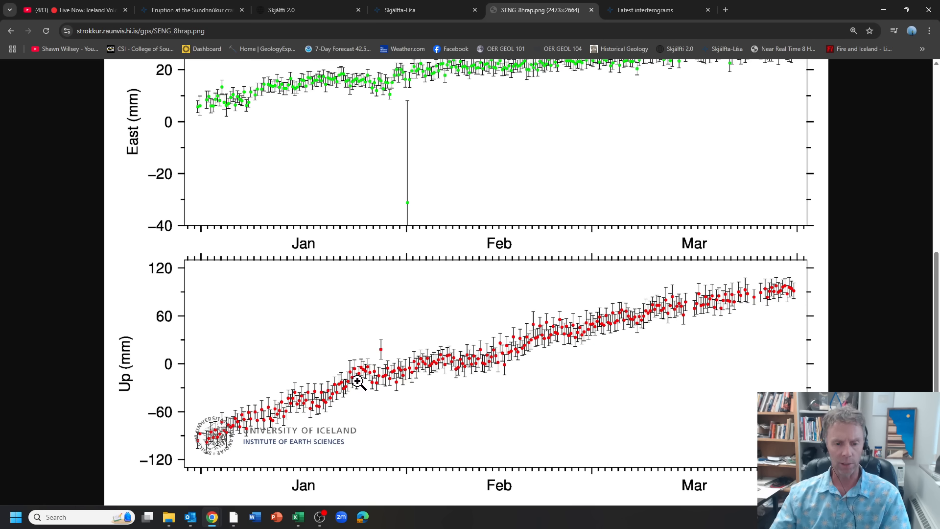
pyautogui.moveTo(400, 370)
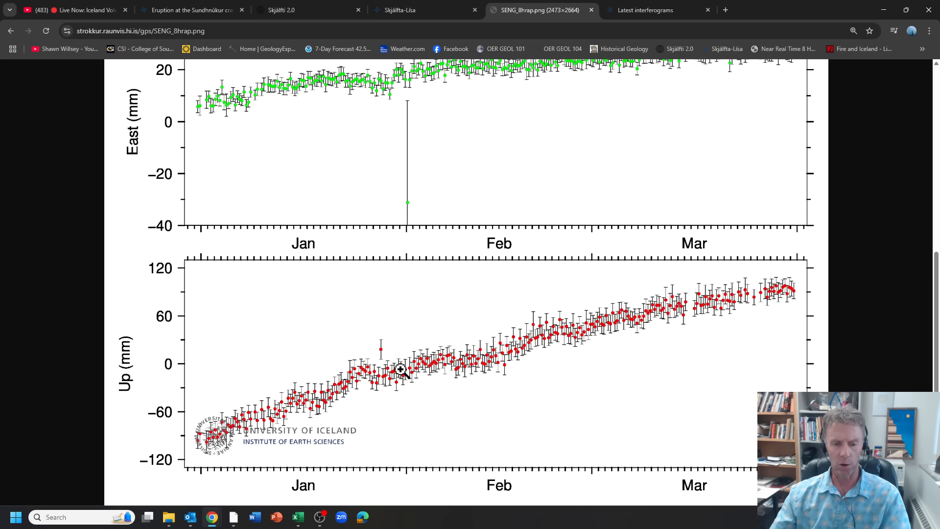
pyautogui.moveTo(665, 316)
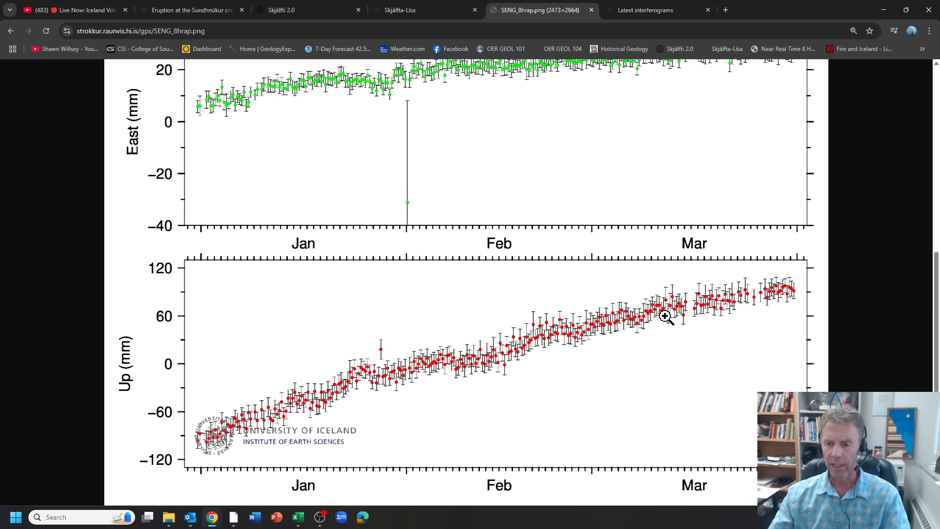
pyautogui.moveTo(753, 300)
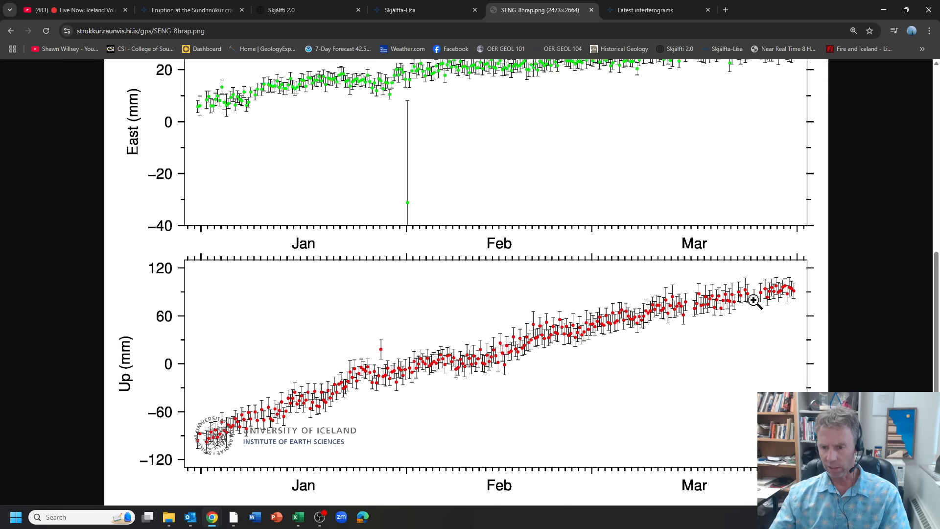
pyautogui.moveTo(792, 298)
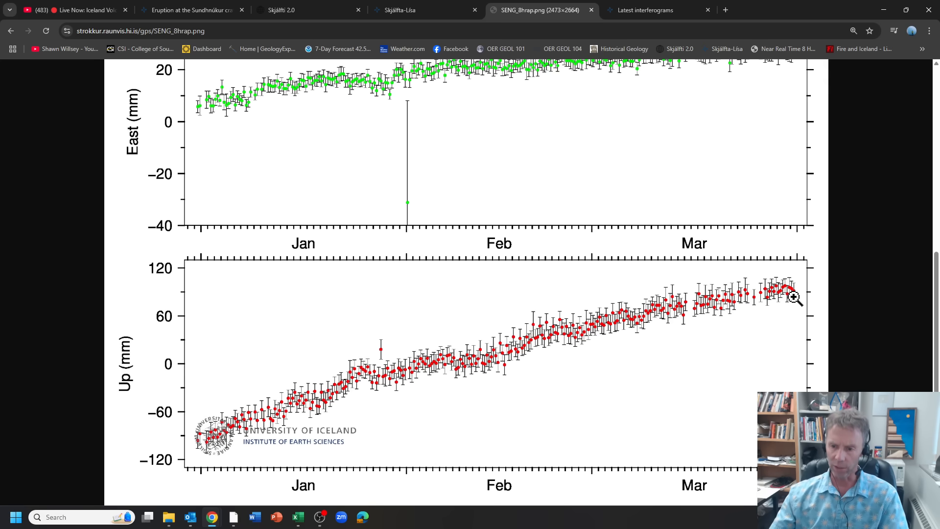
pyautogui.moveTo(768, 295)
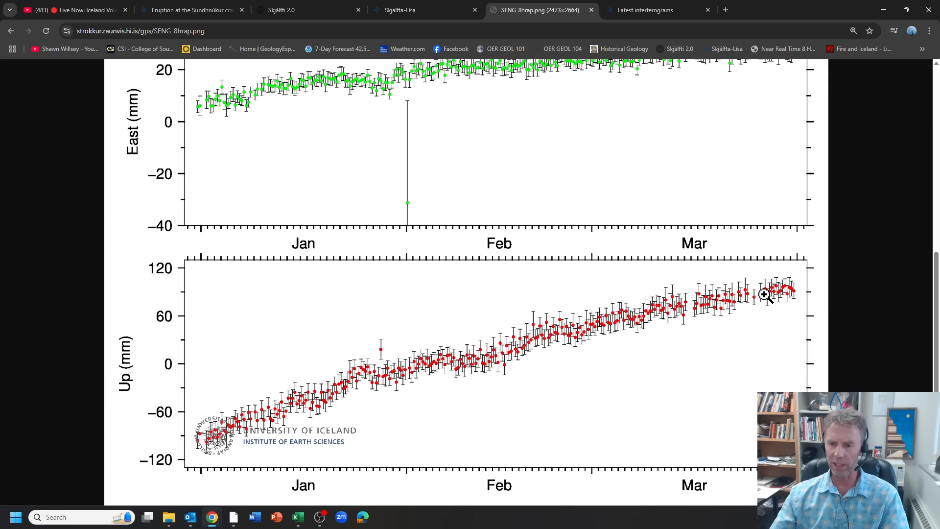
pyautogui.moveTo(747, 294)
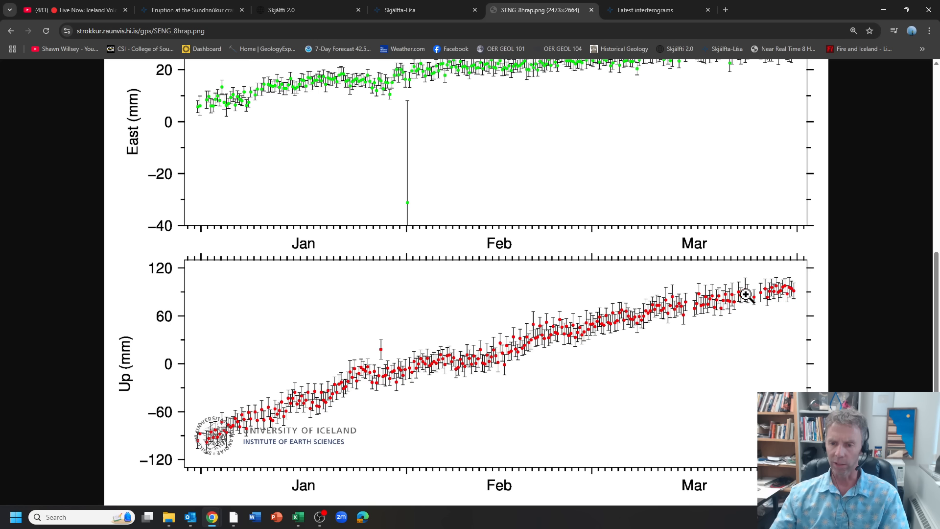
pyautogui.moveTo(789, 293)
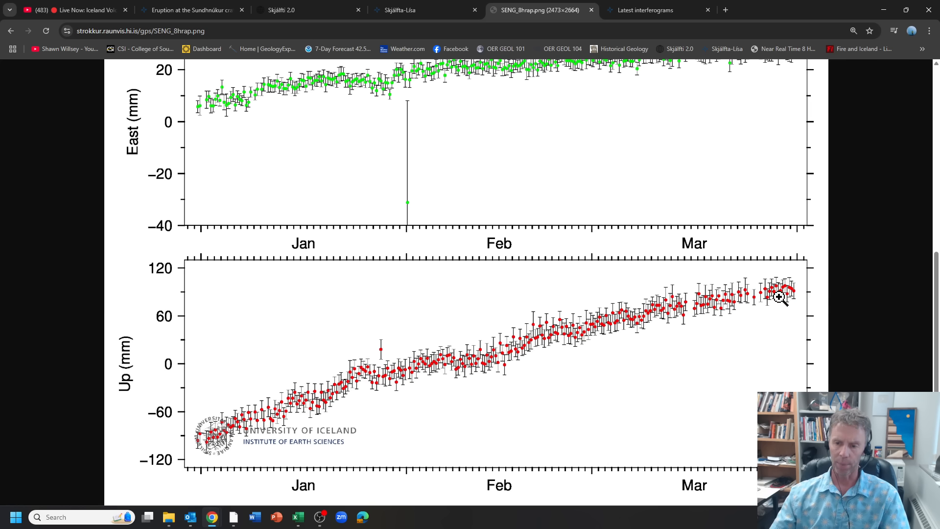
pyautogui.moveTo(726, 305)
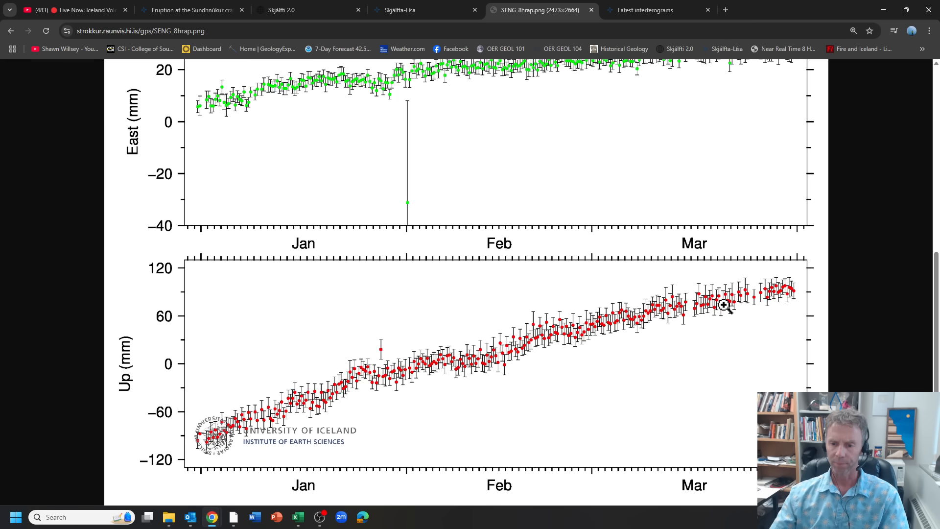
pyautogui.moveTo(803, 294)
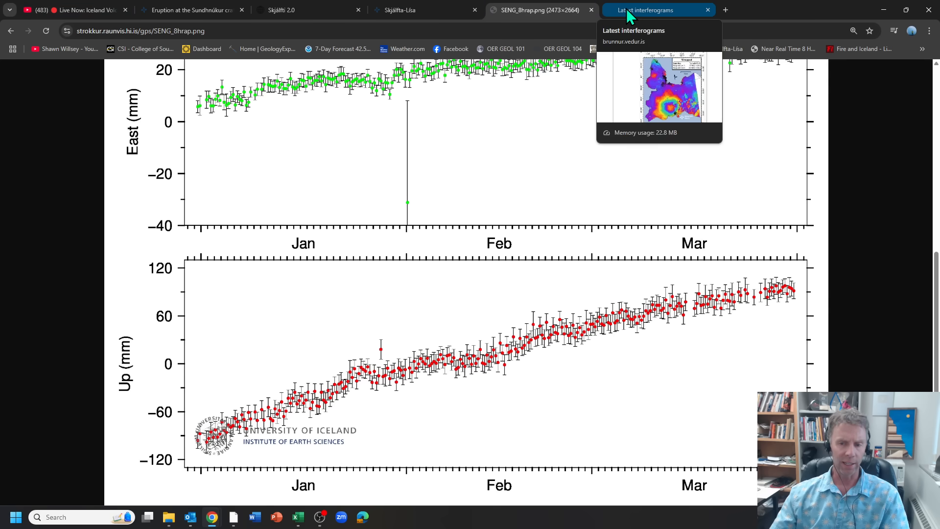
pyautogui.click(644, 10)
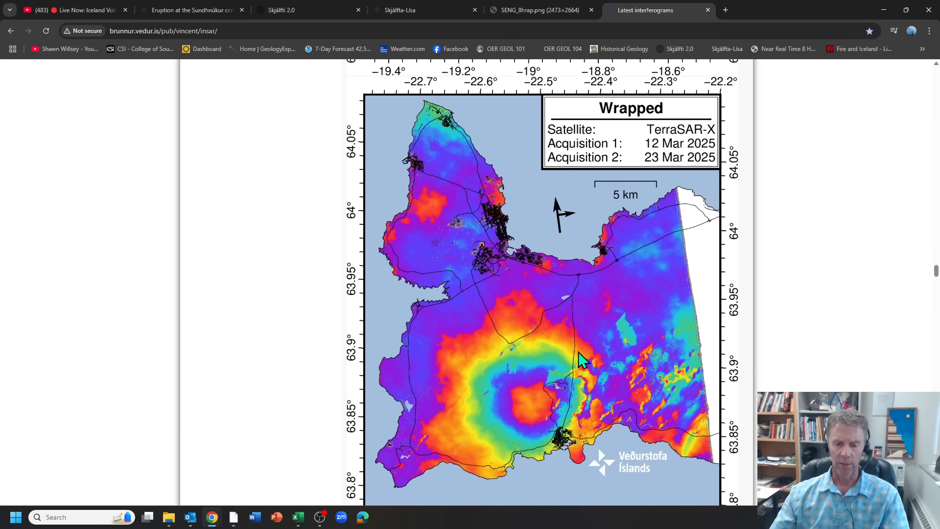
pyautogui.moveTo(417, 396)
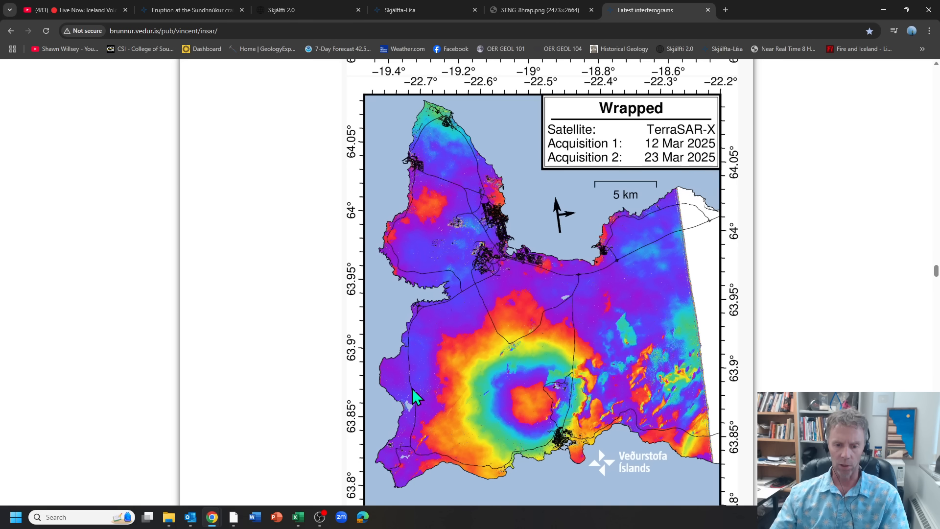
pyautogui.moveTo(498, 412)
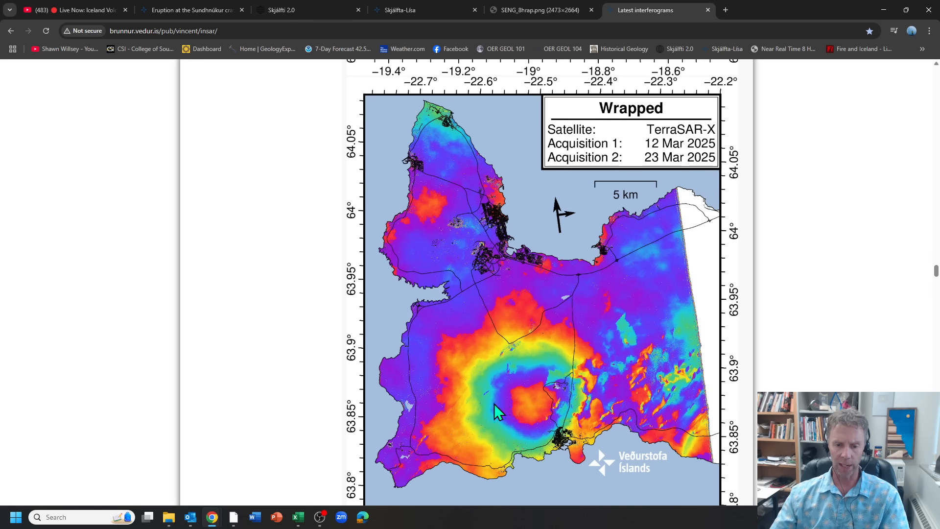
pyautogui.moveTo(484, 396)
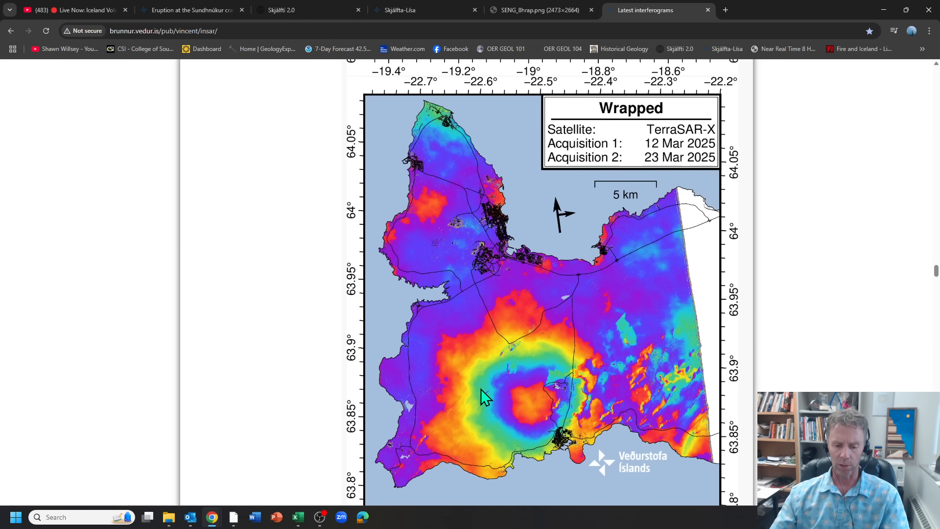
pyautogui.moveTo(479, 401)
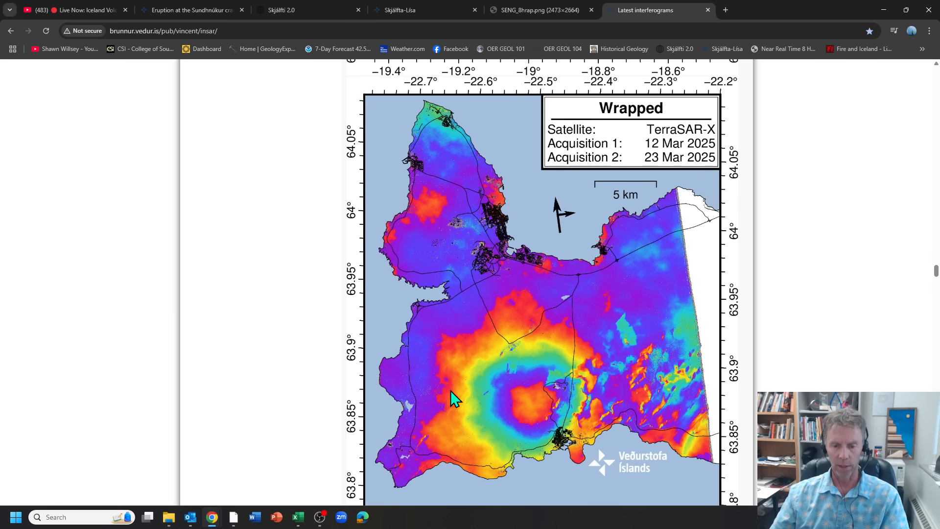
pyautogui.moveTo(500, 411)
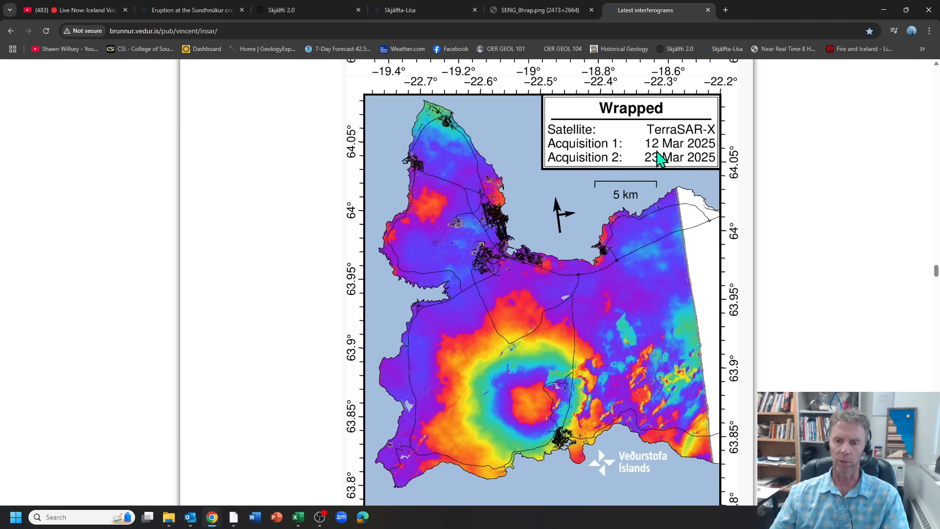
pyautogui.moveTo(611, 189)
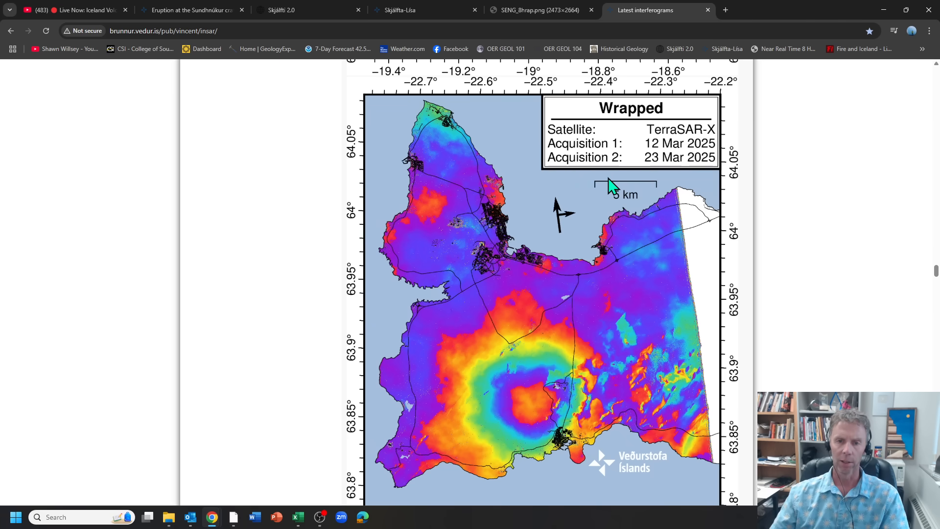
# Examine the 12–23 March 2025 TerraSAR-X interferogram's fringes around the Svartsengi uplift
pyautogui.click(72, 10)
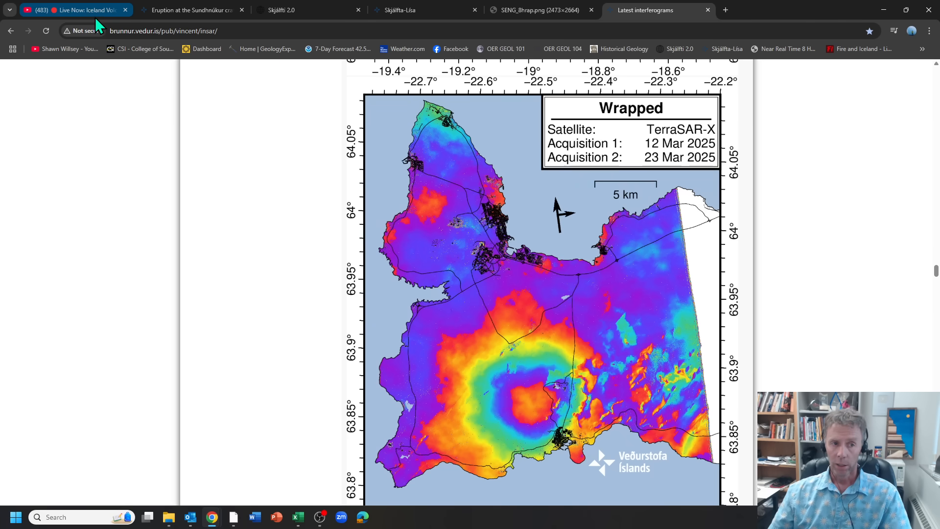
# Scrub the live Sundhnúkur webcam about five hours back to daylight steam plumes over the lava
pyautogui.click(71, 10)
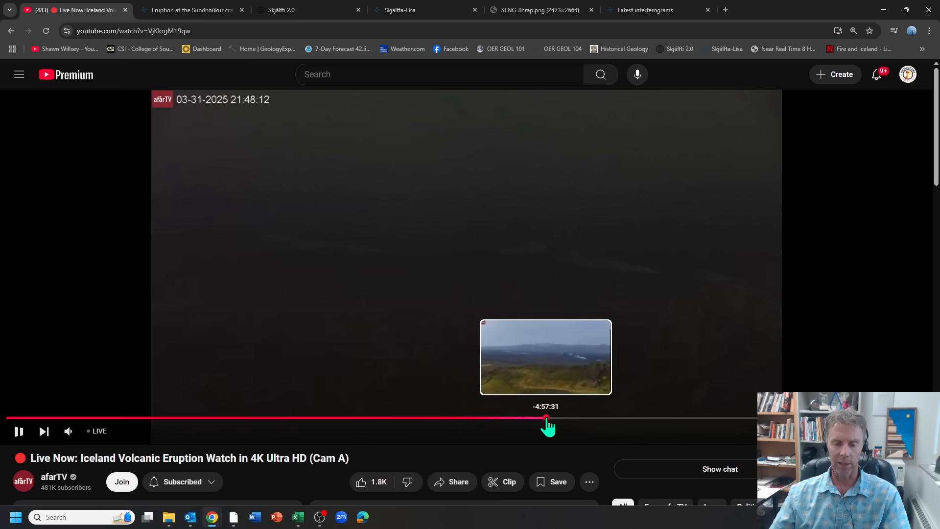
pyautogui.click(546, 418)
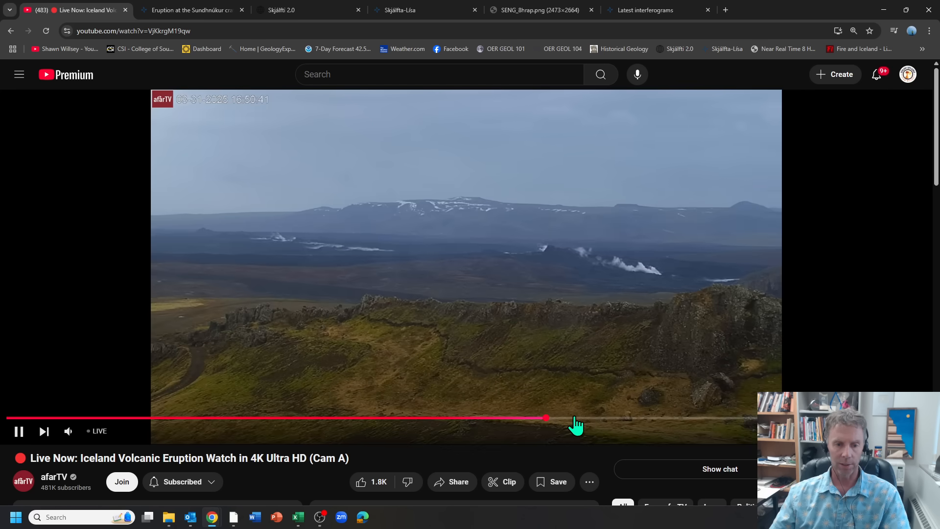
pyautogui.moveTo(545, 418); pyautogui.dragTo(573, 418)
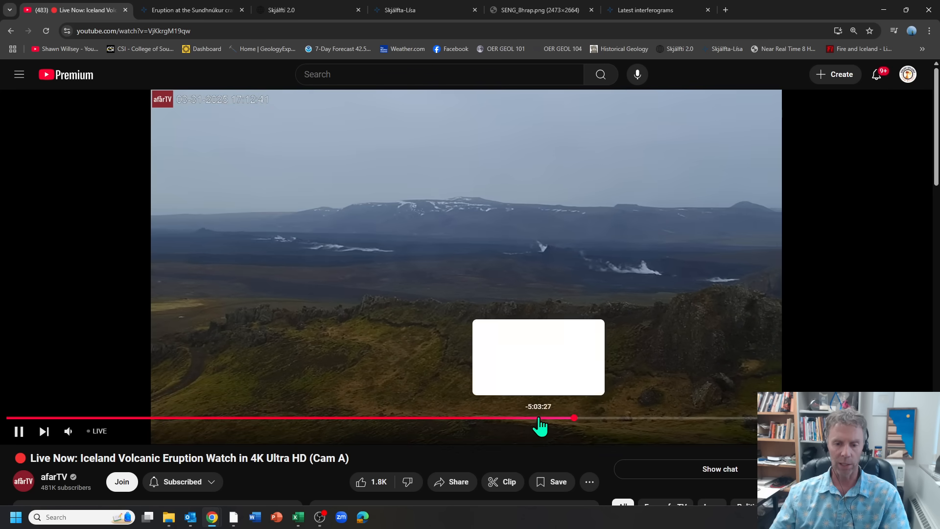
pyautogui.moveTo(573, 417); pyautogui.dragTo(515, 418)
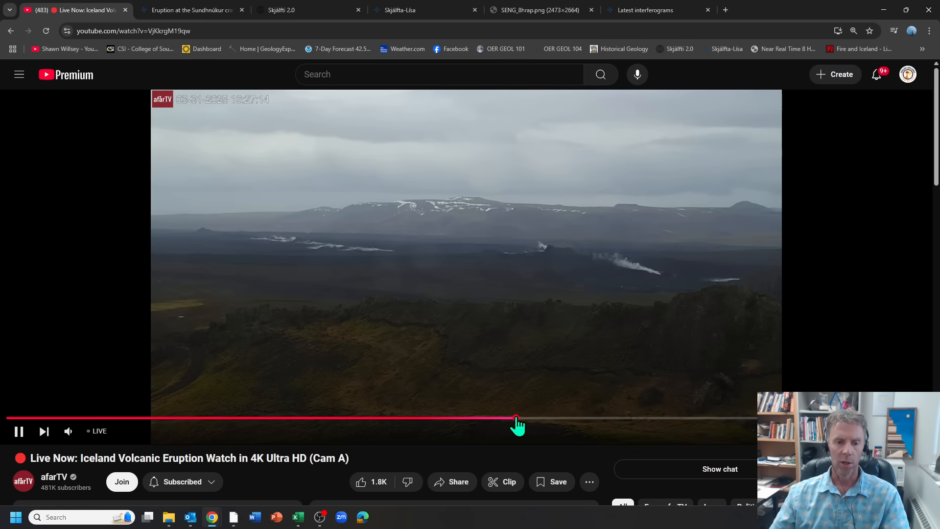